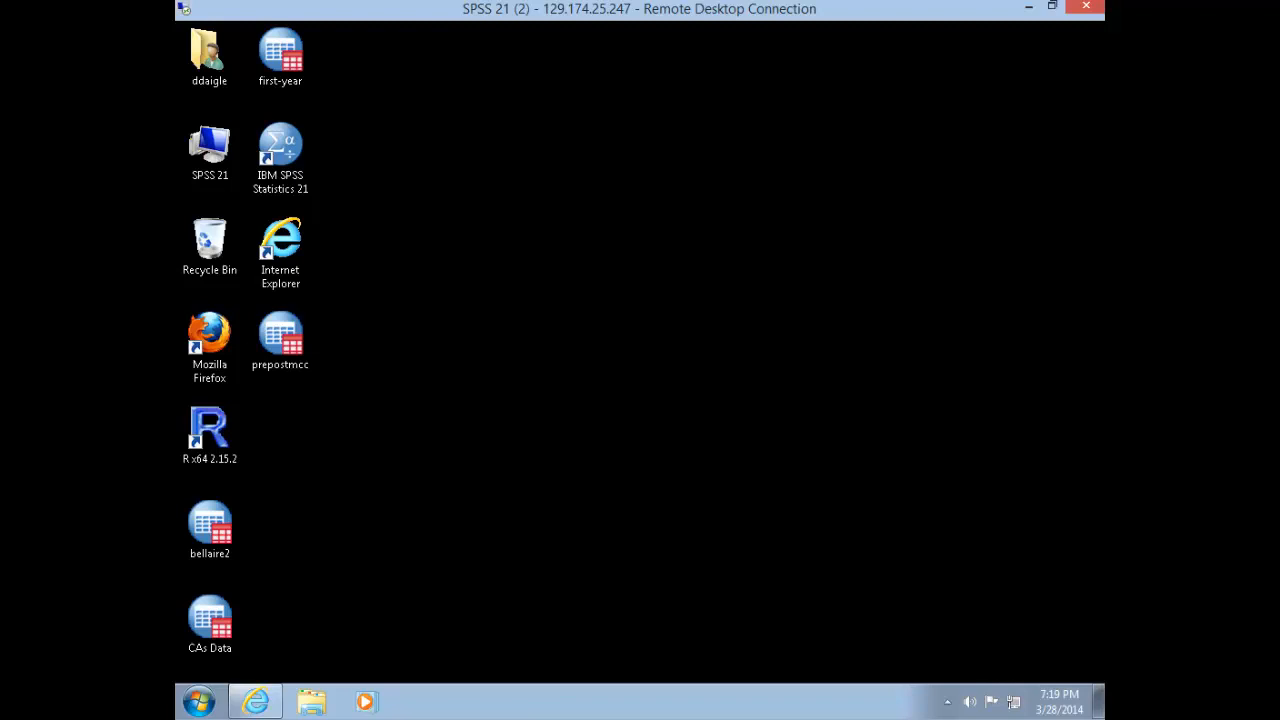
mouse_move(754, 524)
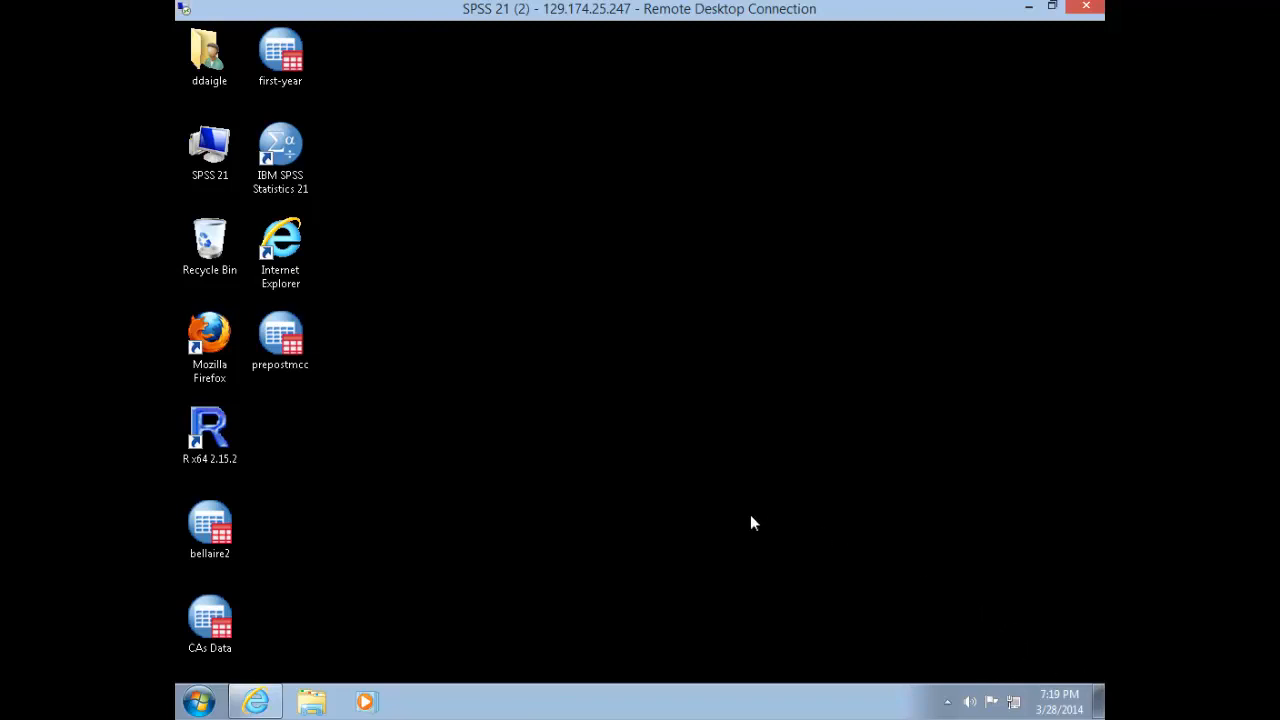
mouse_move(256, 700)
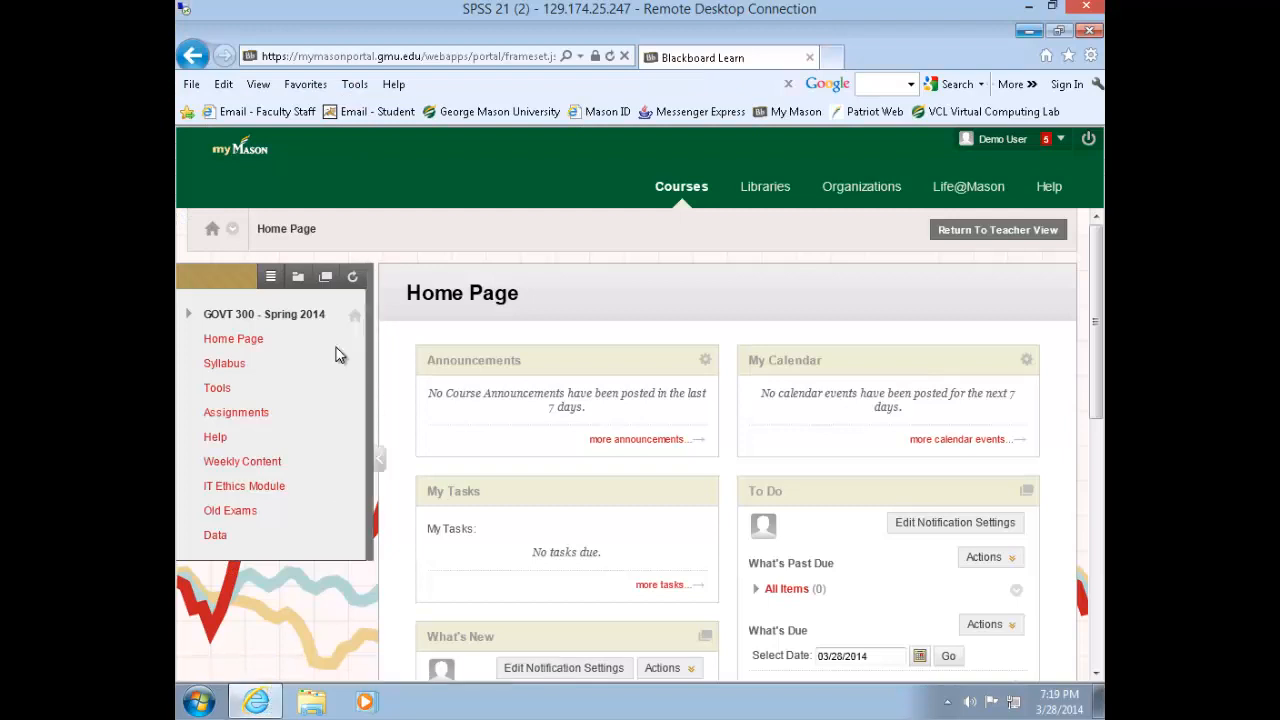
mouse_move(216, 536)
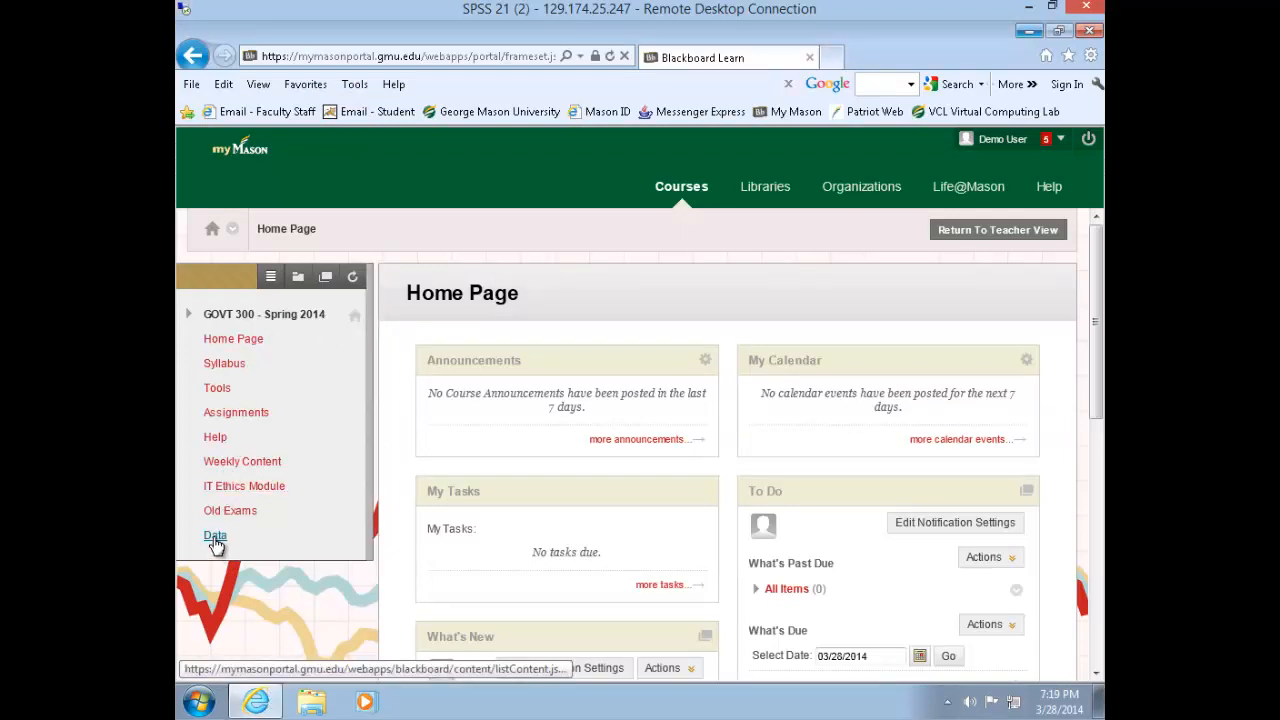
- Open the full States.sav dataset from the course's Data page into SPSS
click(216, 536)
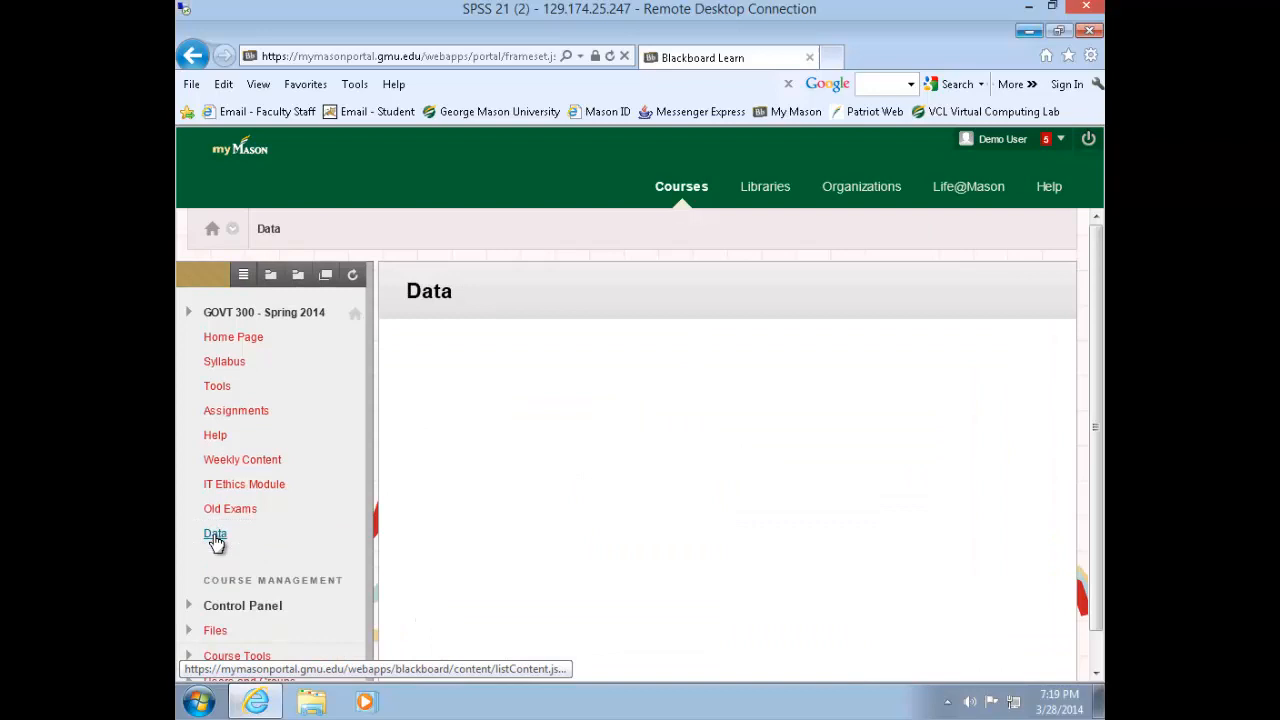
click(216, 532)
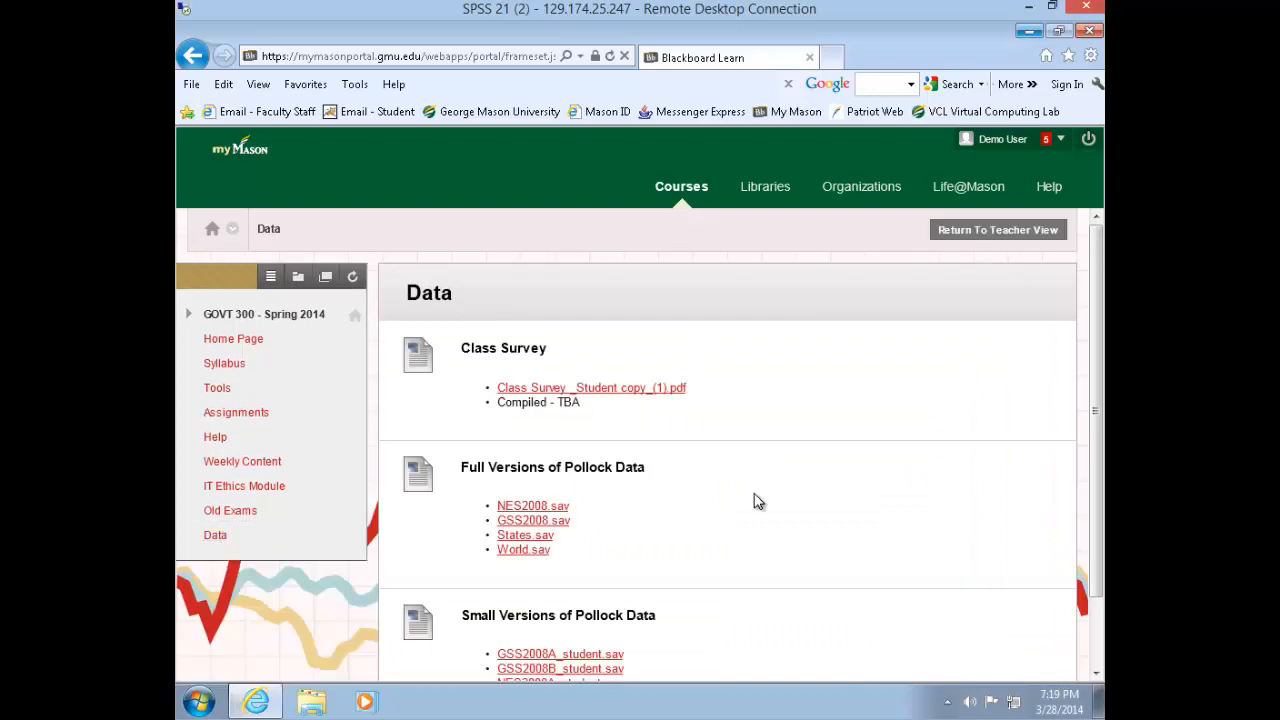
mouse_move(556, 548)
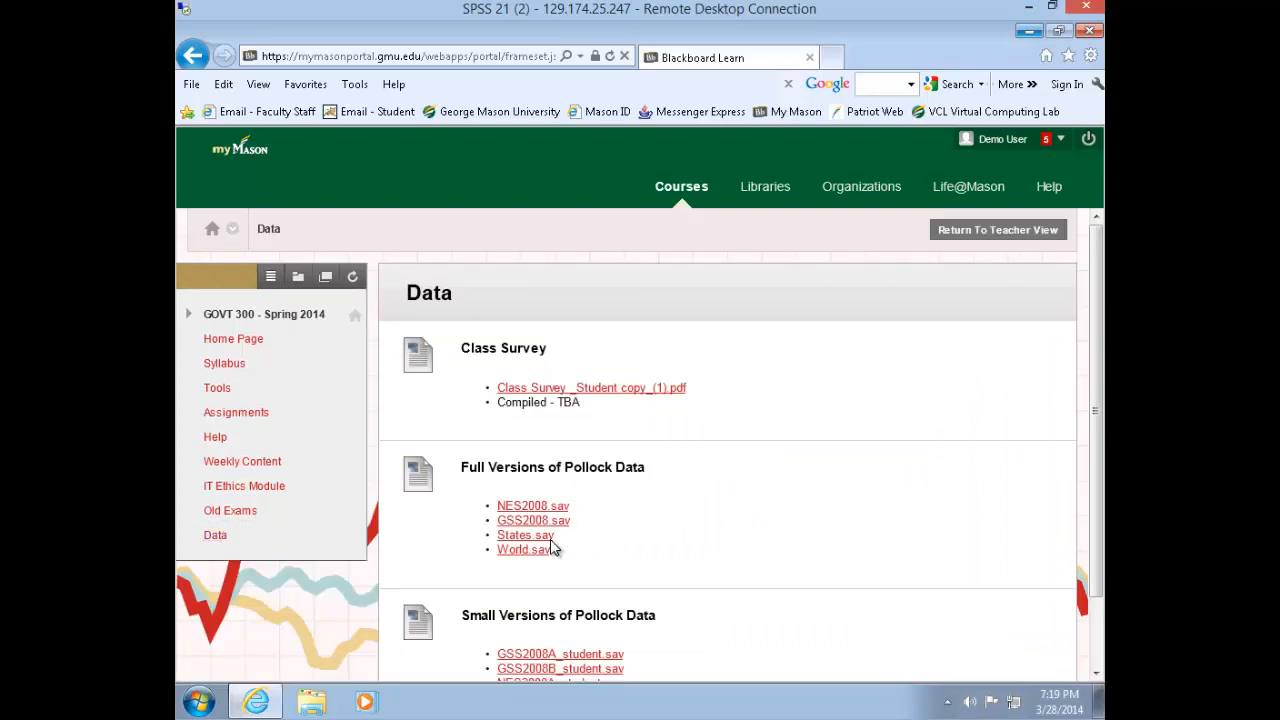
click(524, 536)
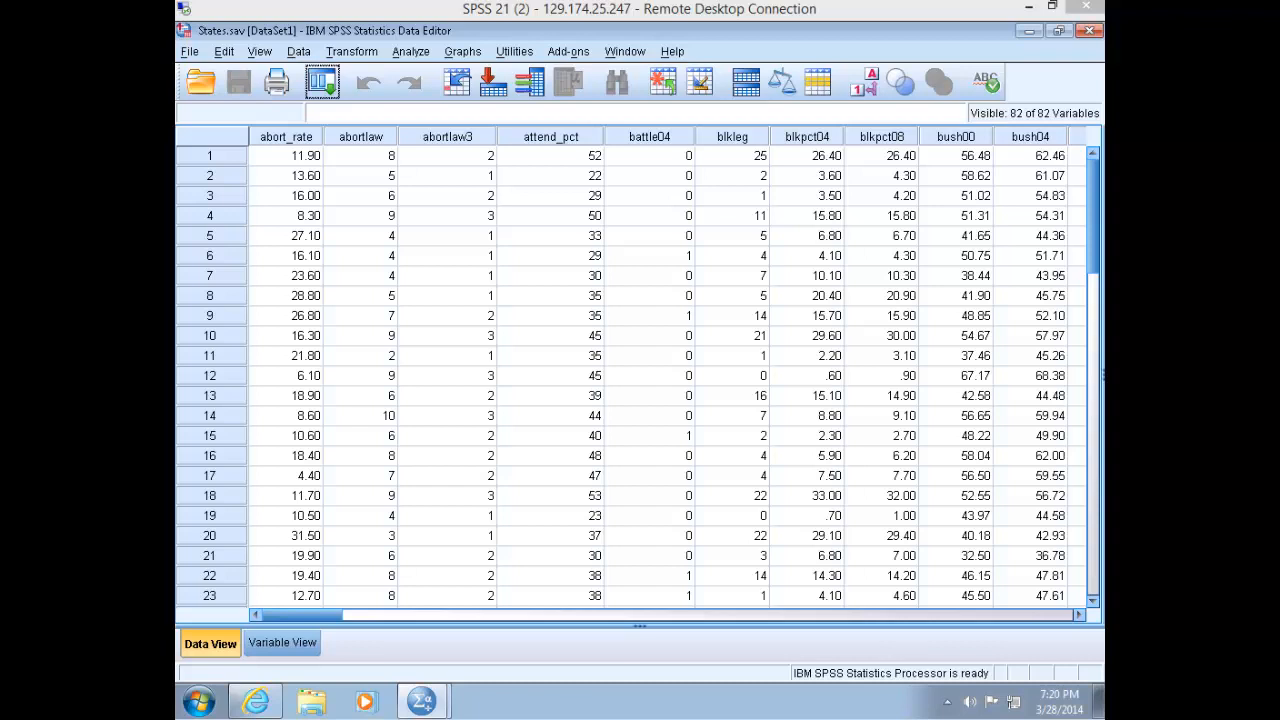
mouse_move(920, 432)
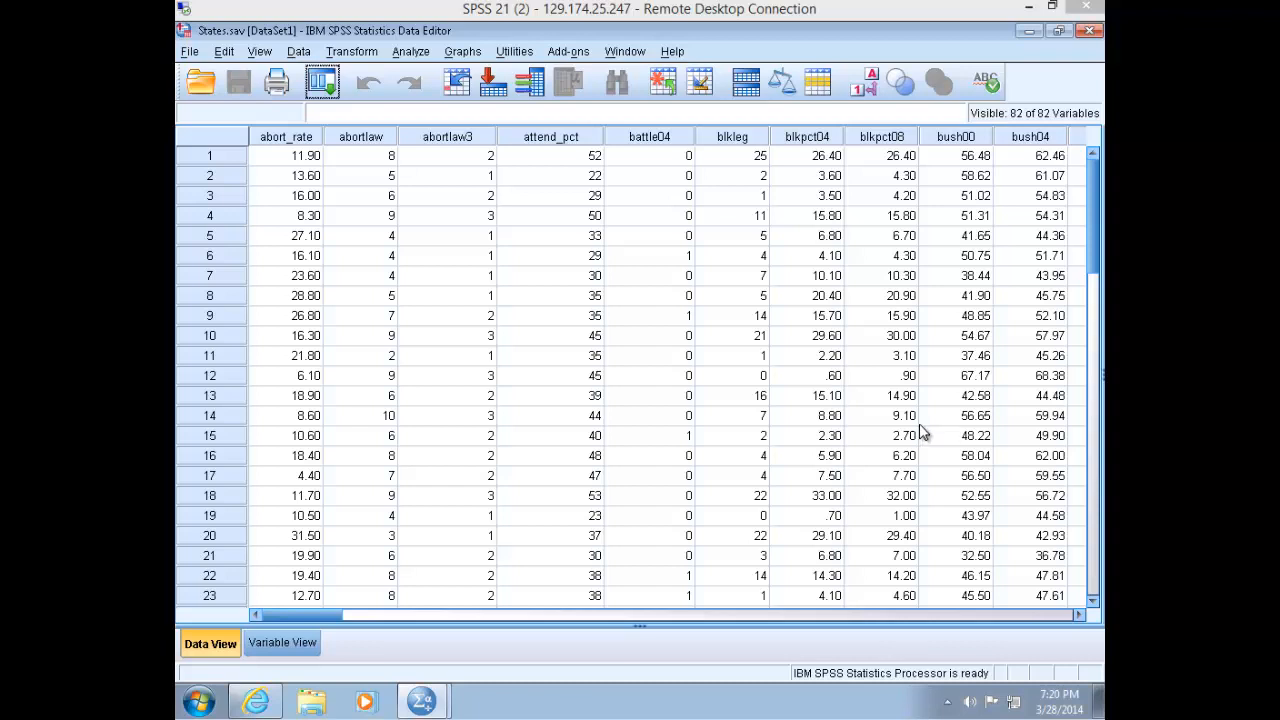
mouse_move(912, 430)
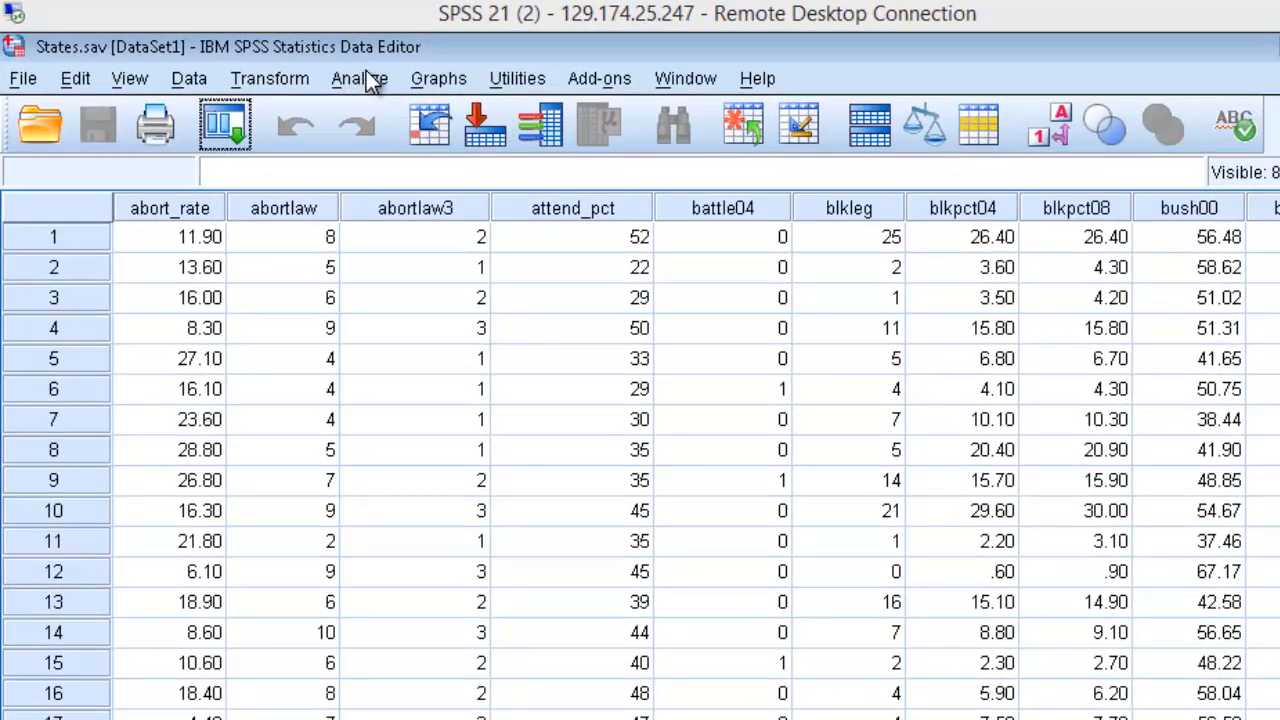
- Start a Frequencies analysis and sort its variable list alphabetically
click(360, 78)
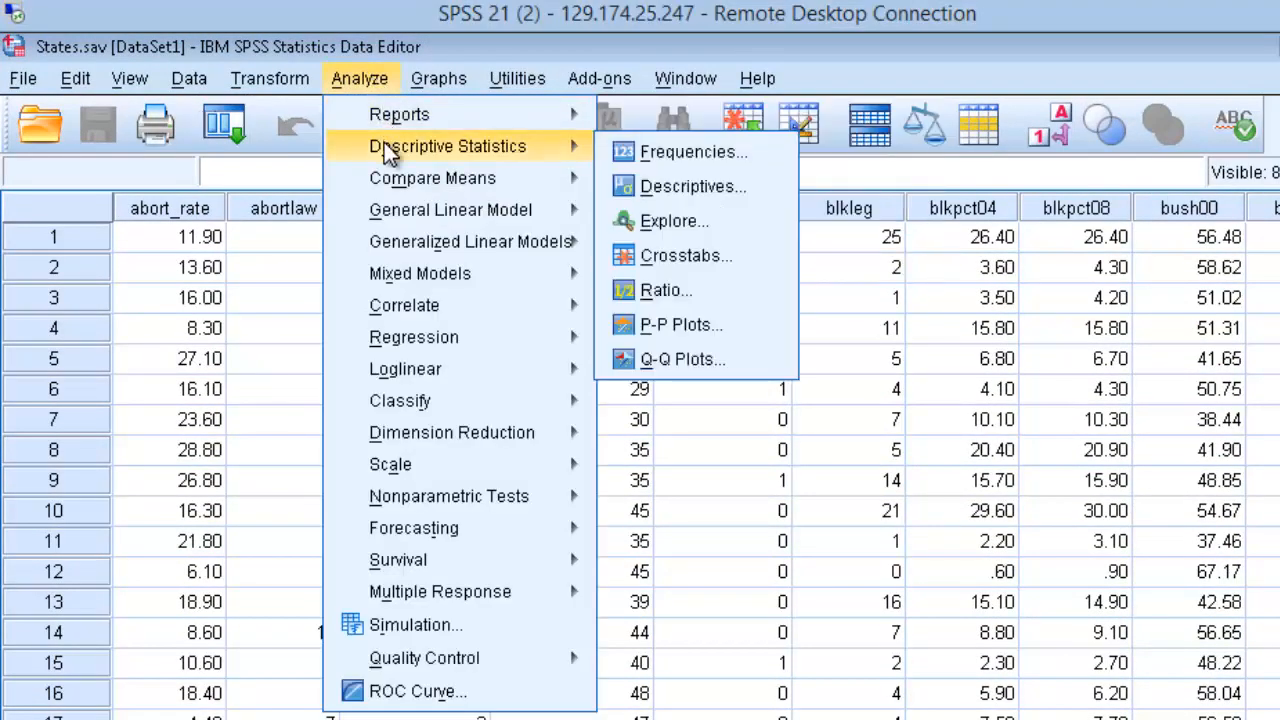
mouse_move(424, 160)
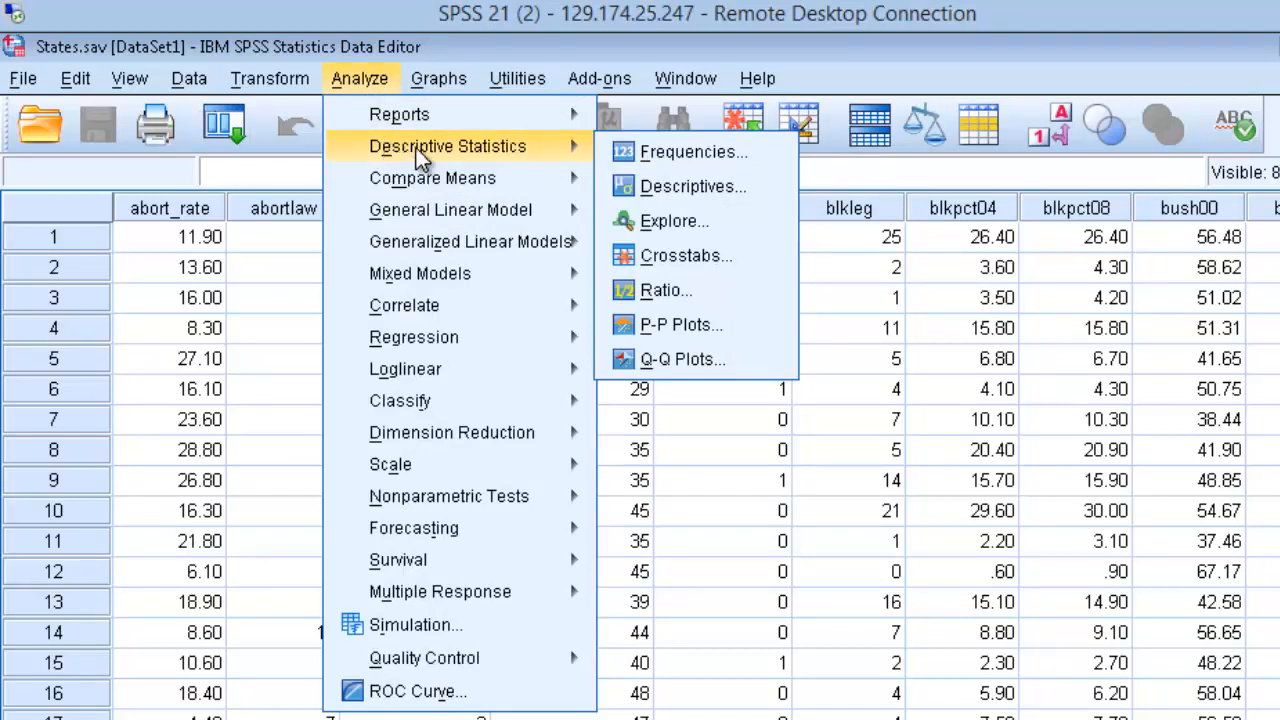
mouse_move(680, 152)
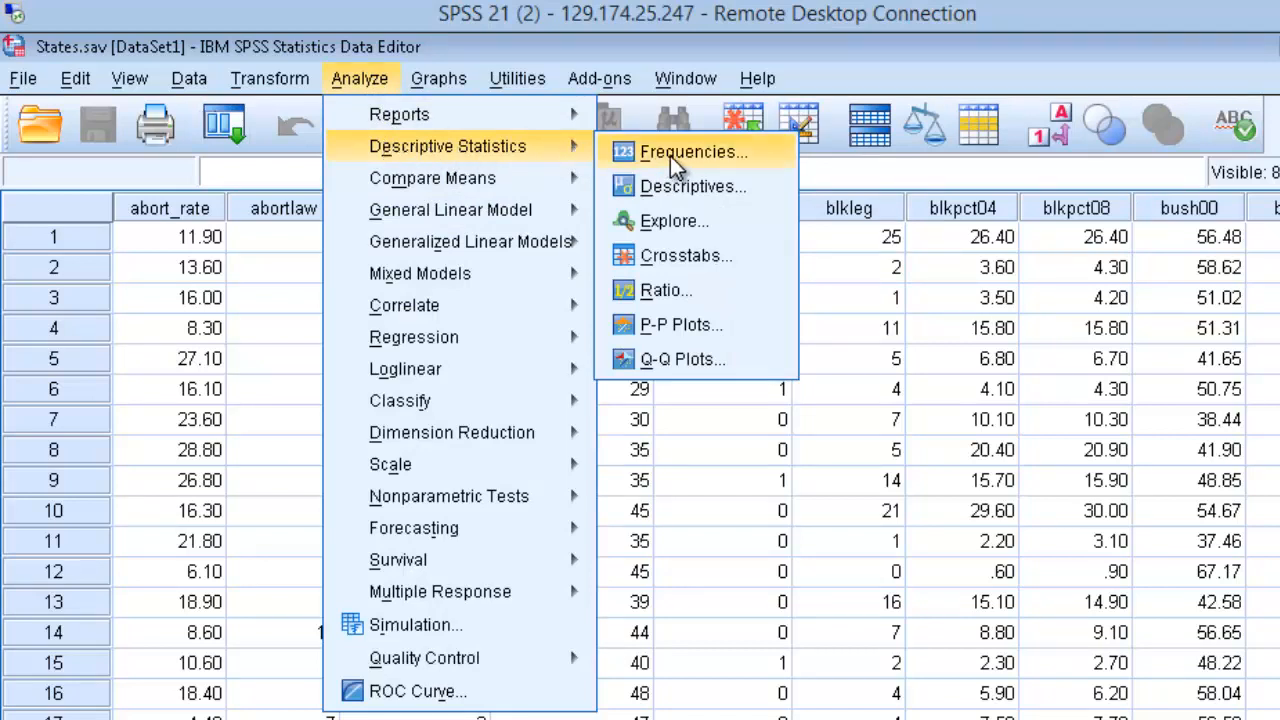
click(692, 152)
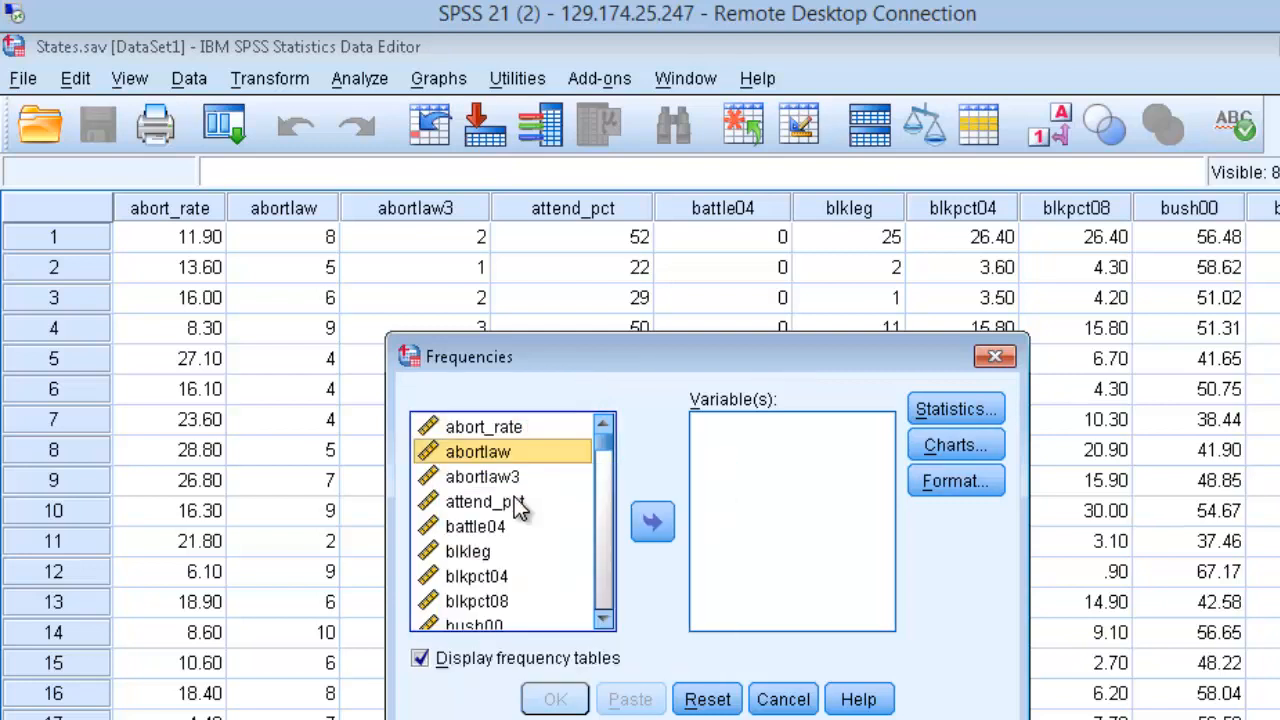
right_click(484, 500)
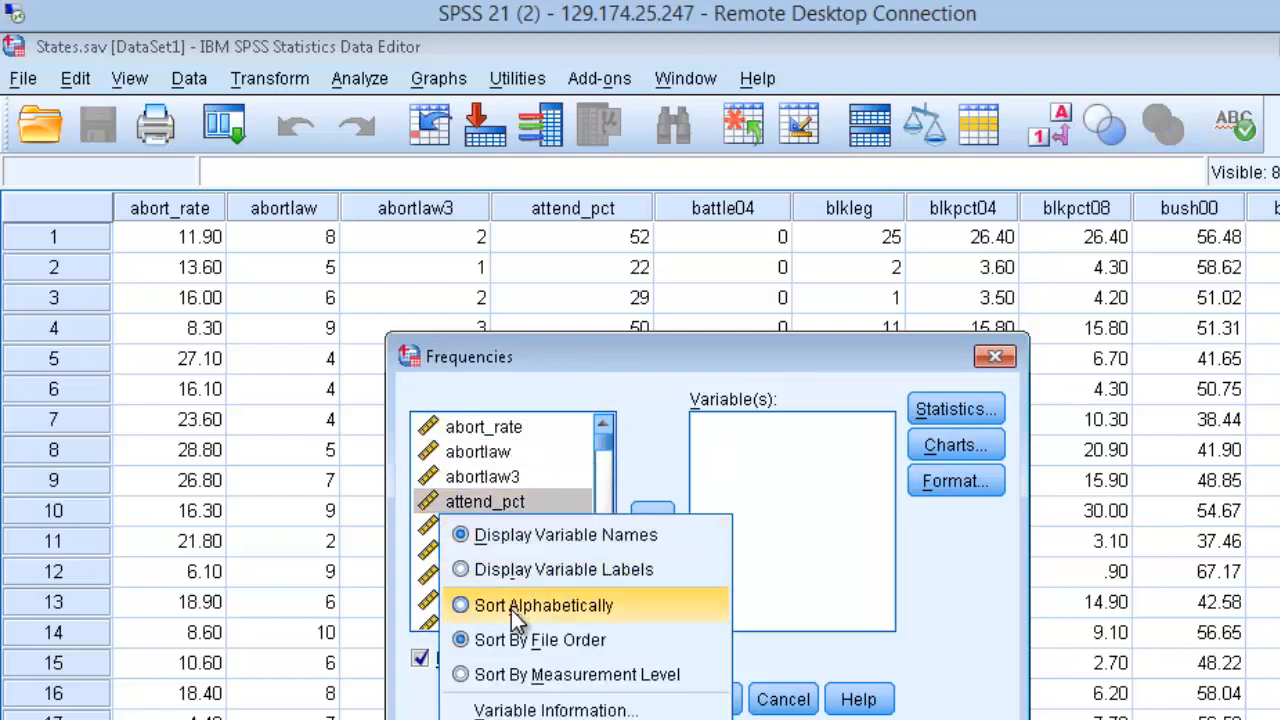
click(544, 604)
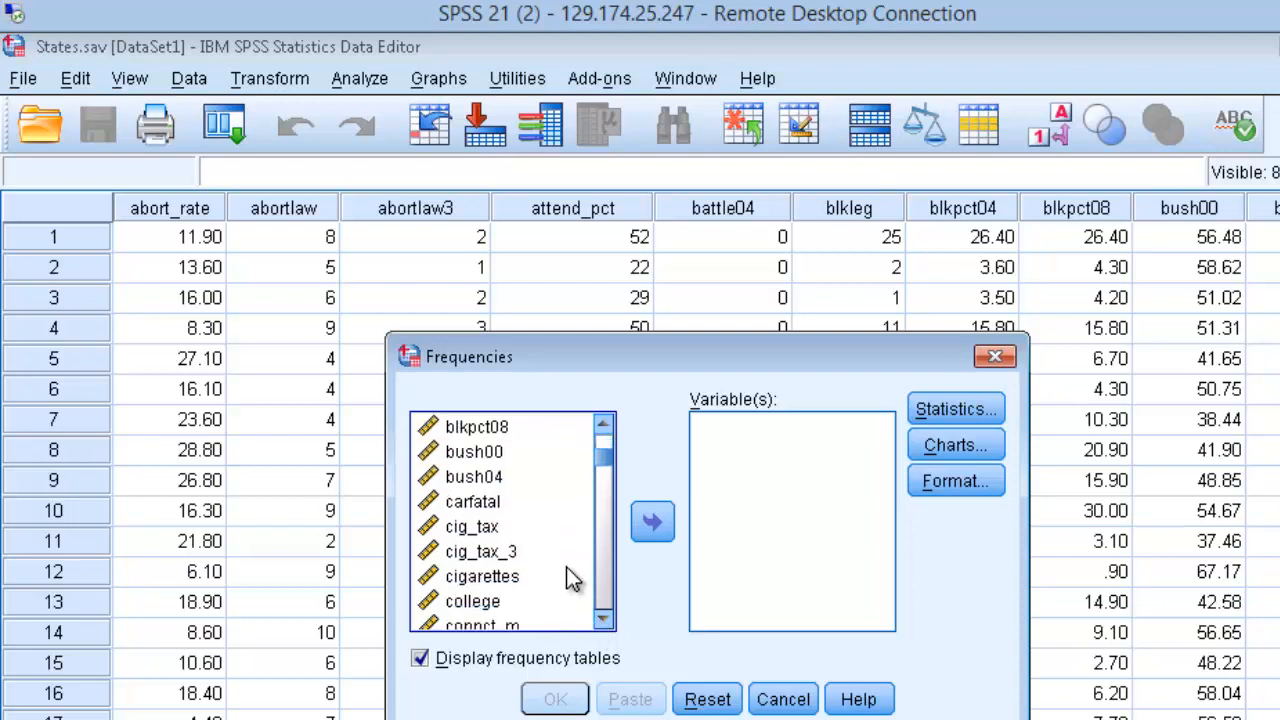
- Produce a frequency table for cig_tax (50 valid cases)
click(472, 526)
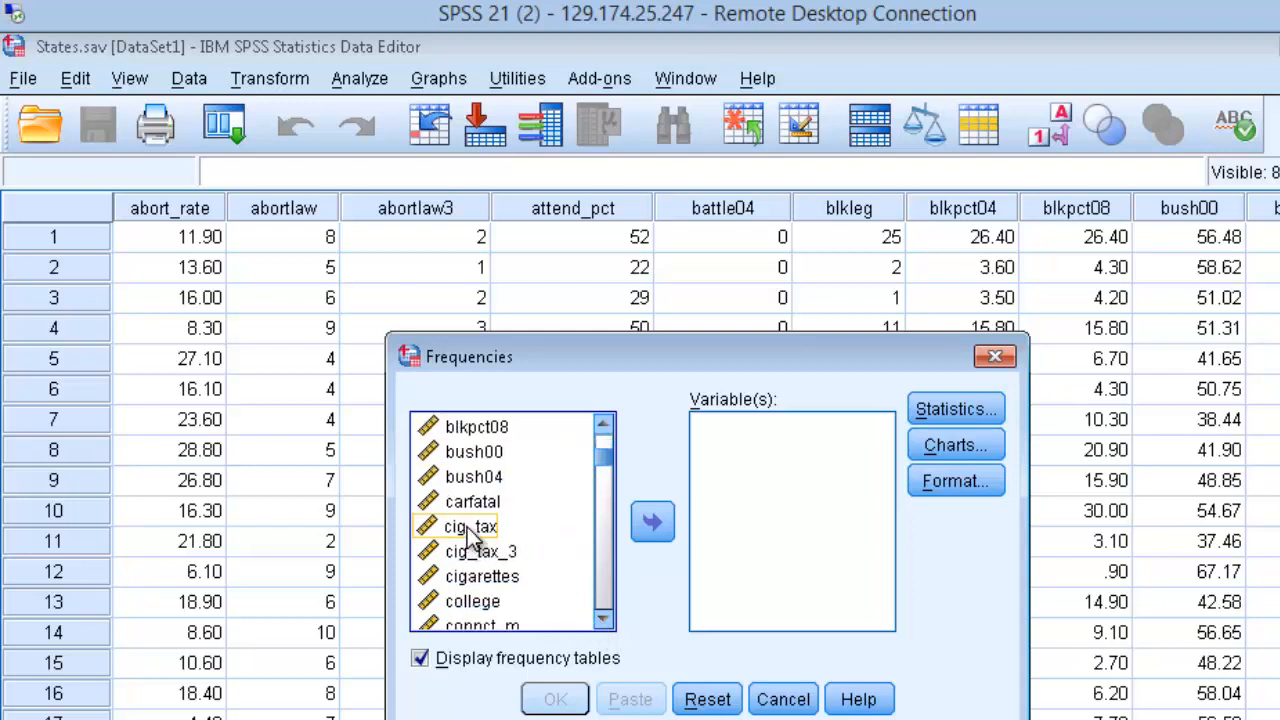
click(470, 526)
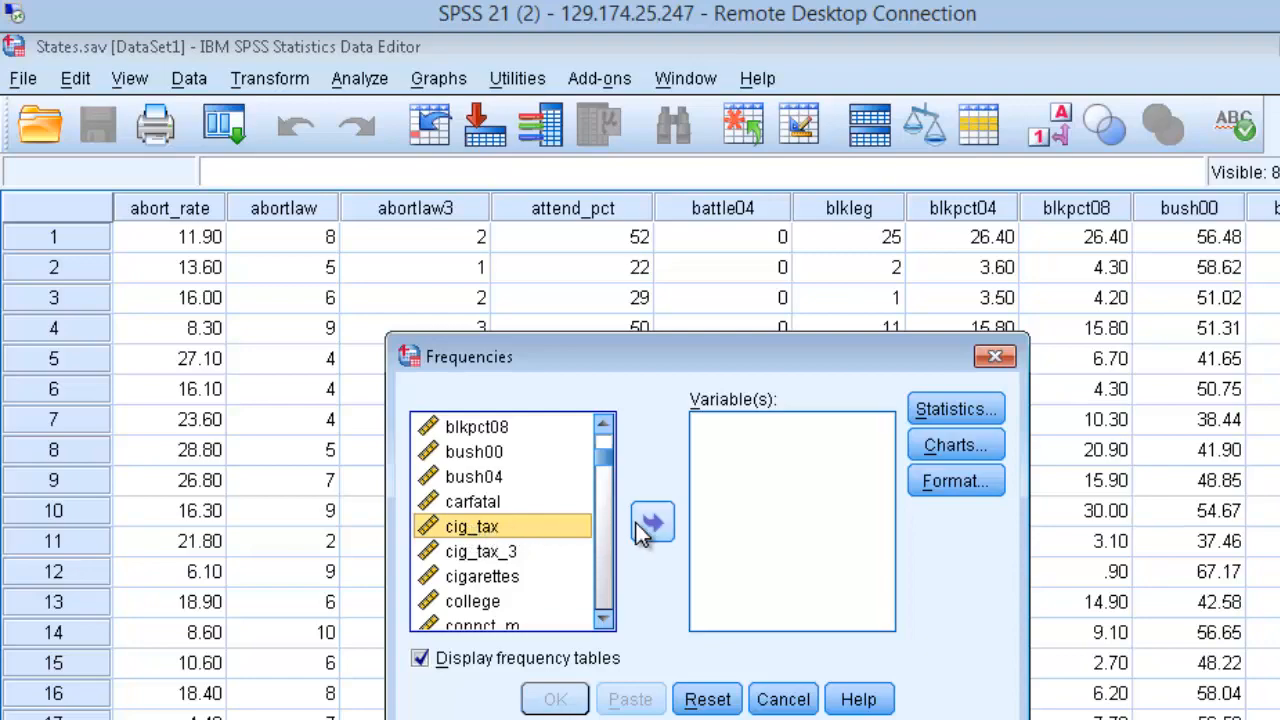
click(652, 520)
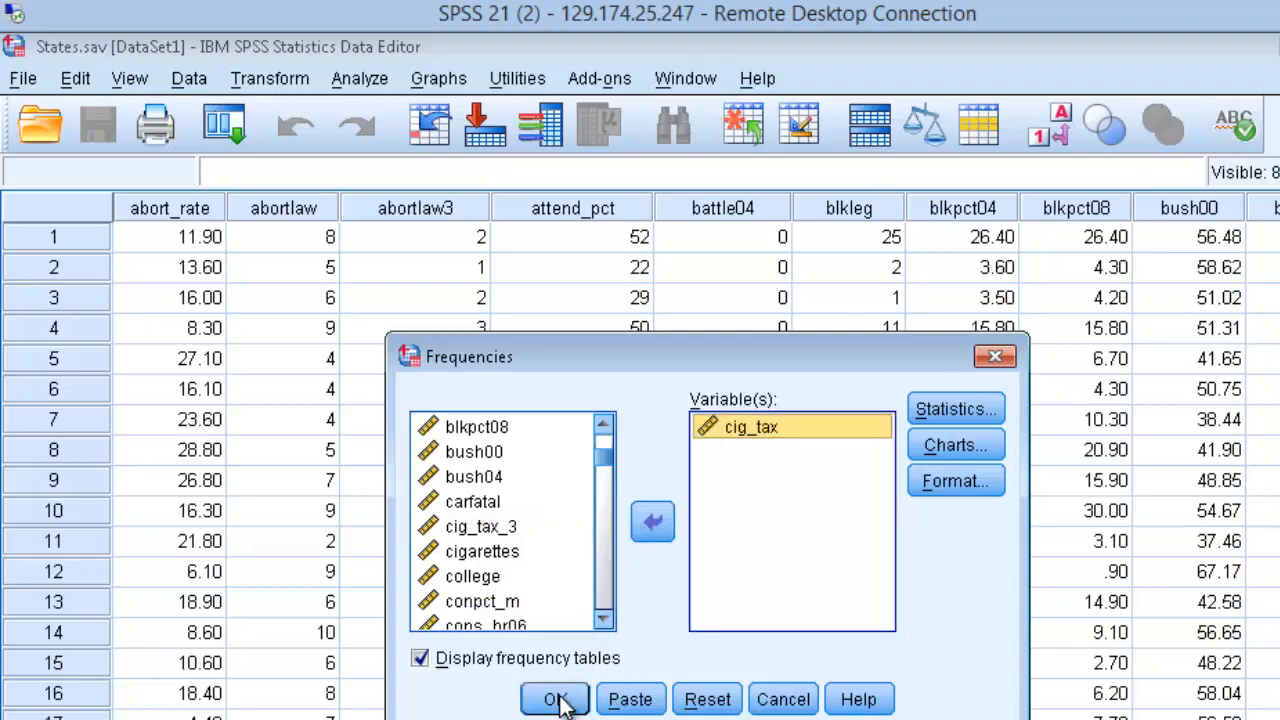
click(556, 700)
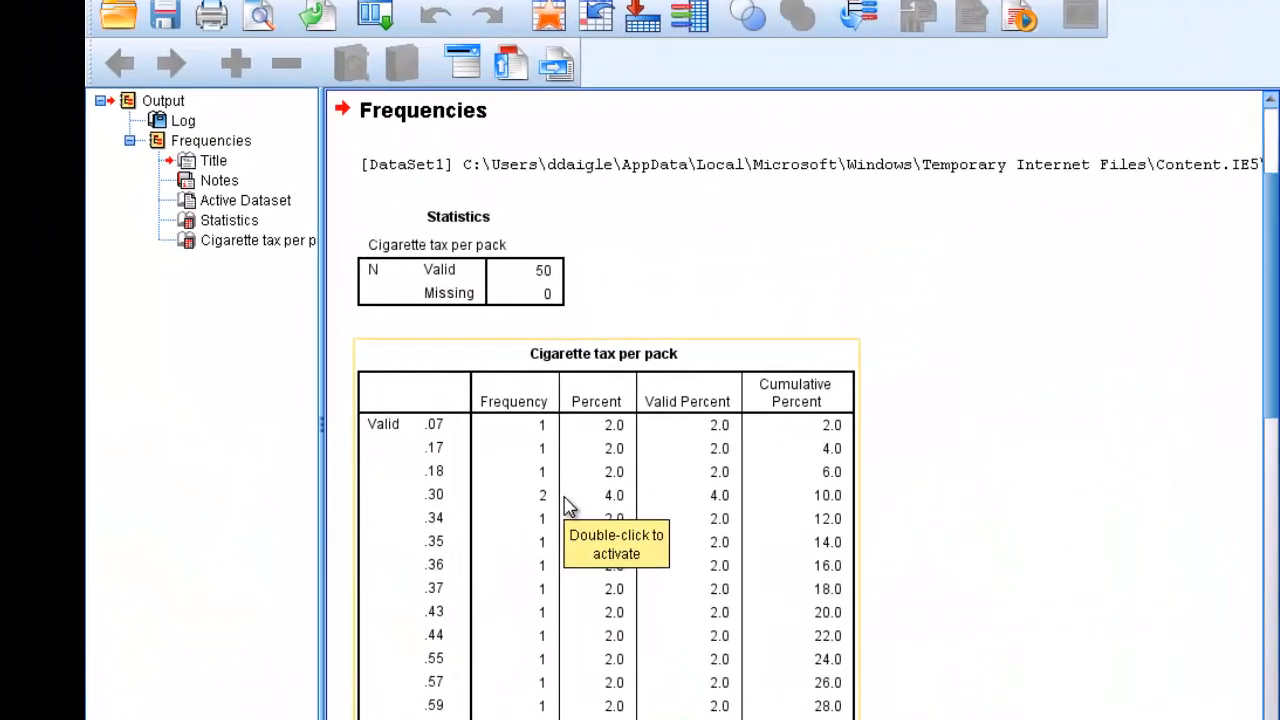
double_click(460, 280)
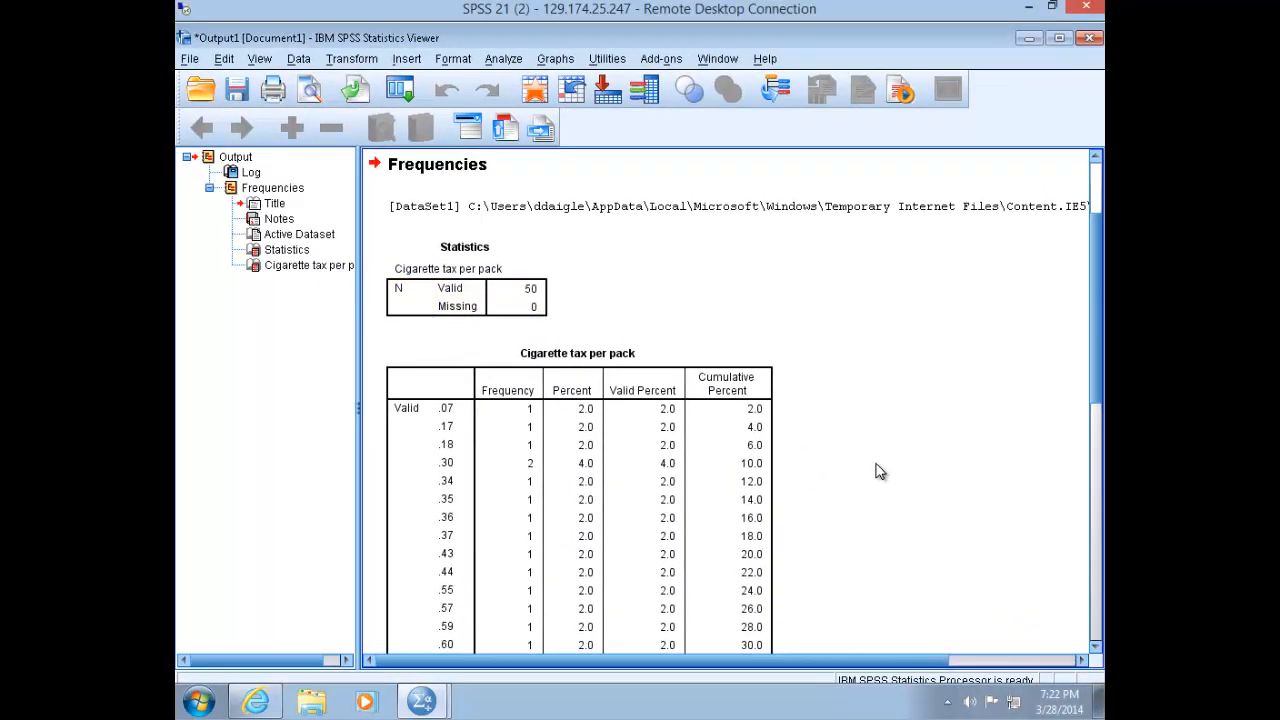
scroll(down, 3)
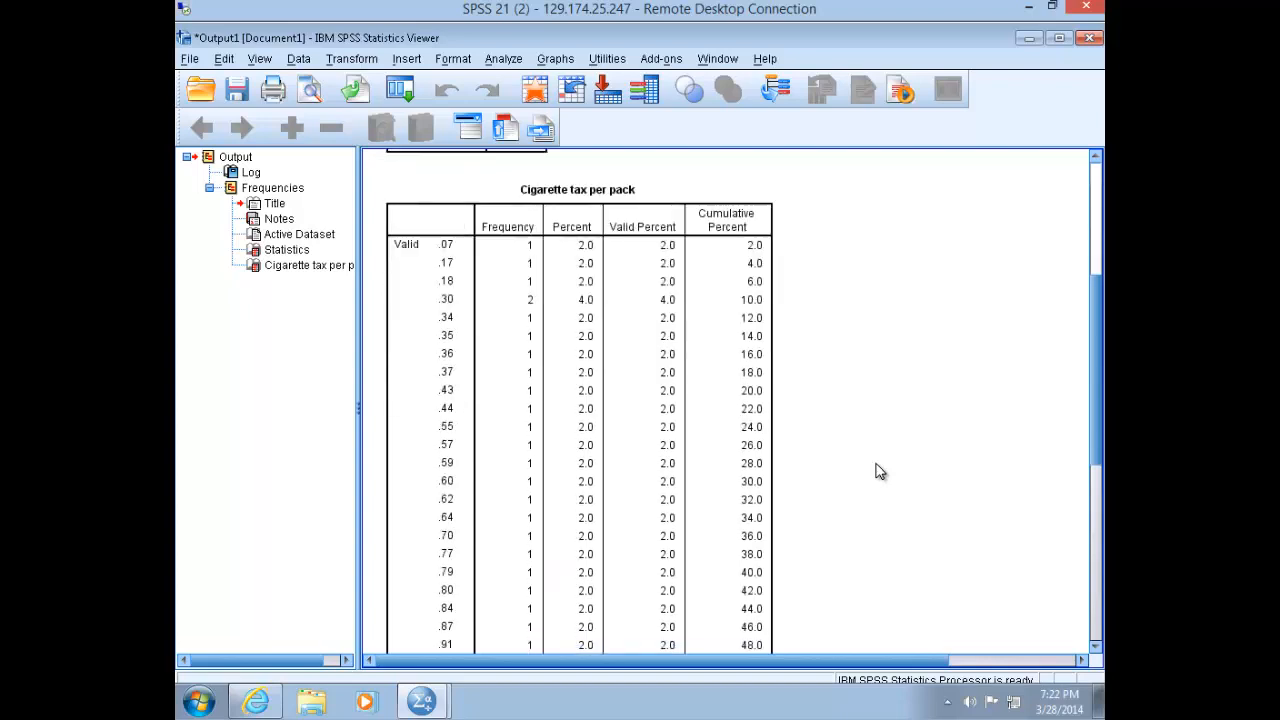
scroll(down, 3)
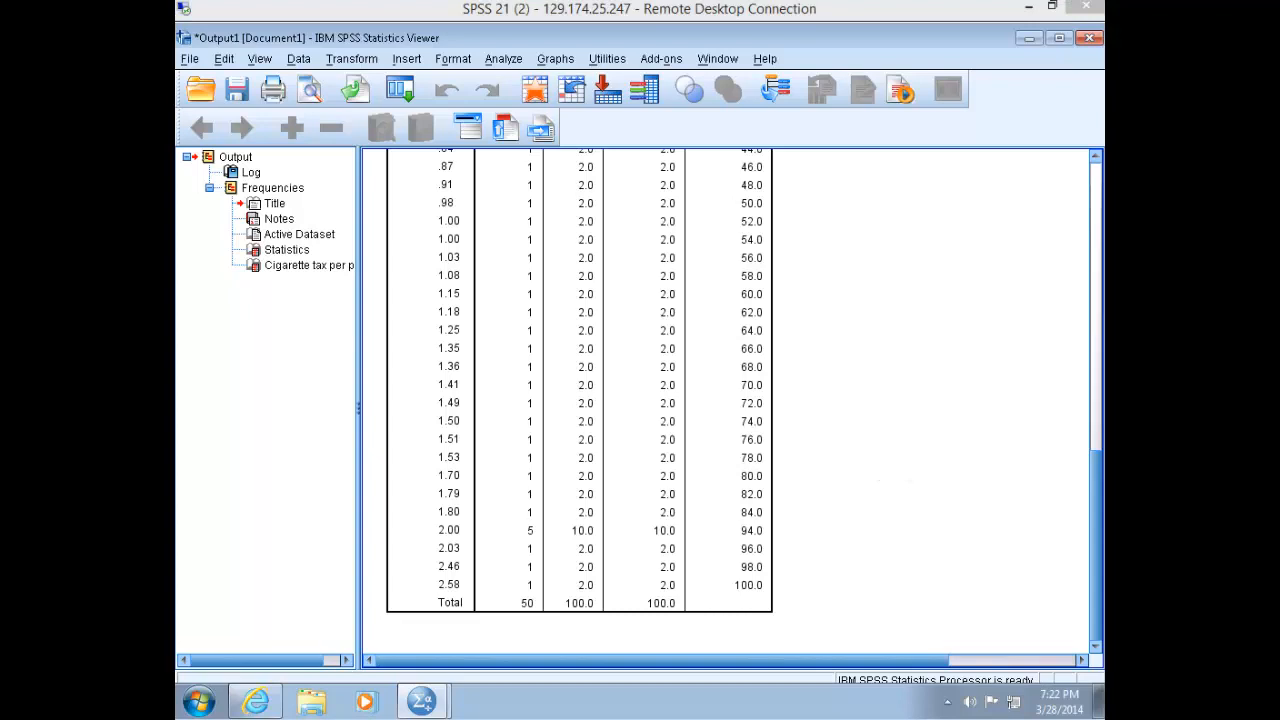
mouse_move(1048, 52)
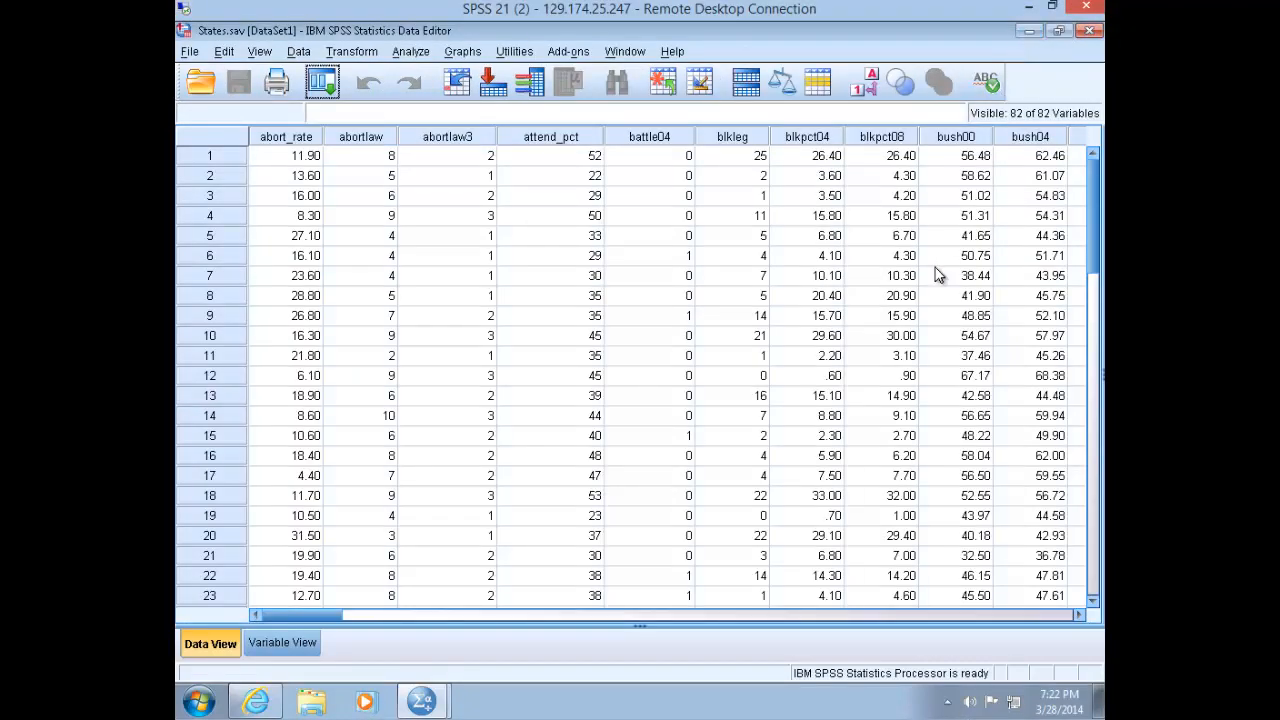
mouse_move(928, 336)
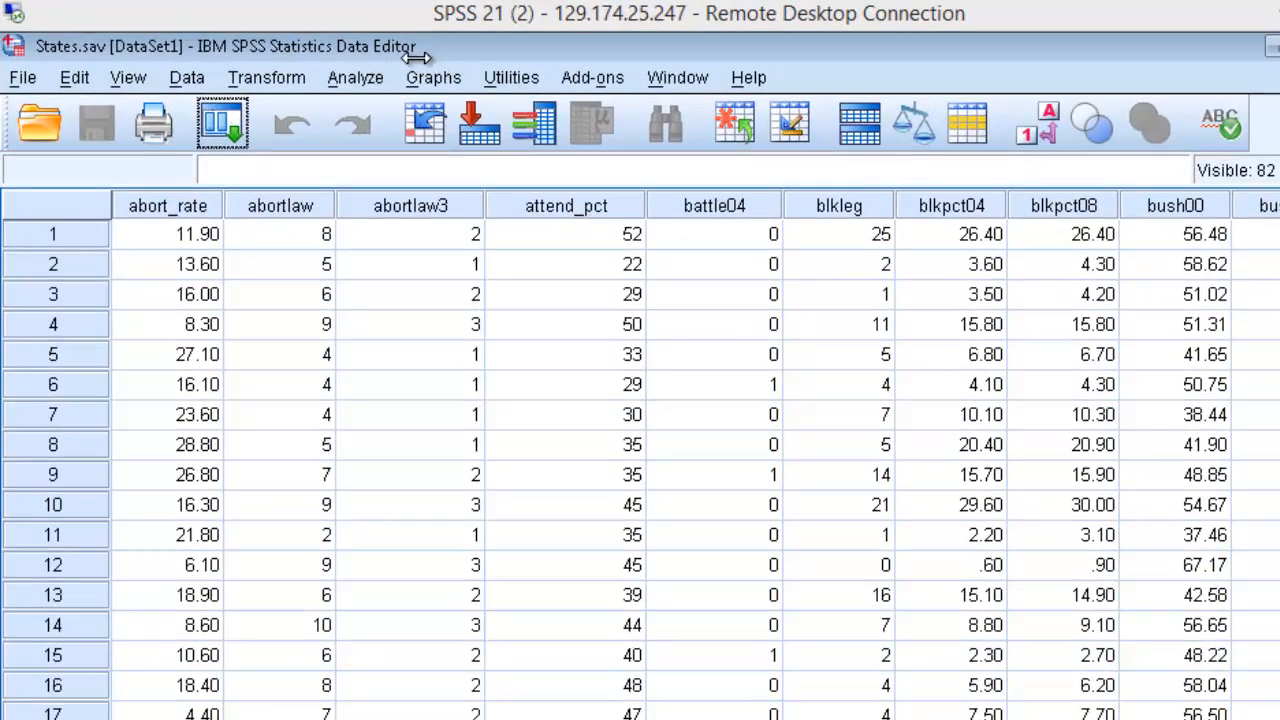
- Start a Bivariate Correlations analysis showing variable names instead of labels
click(356, 76)
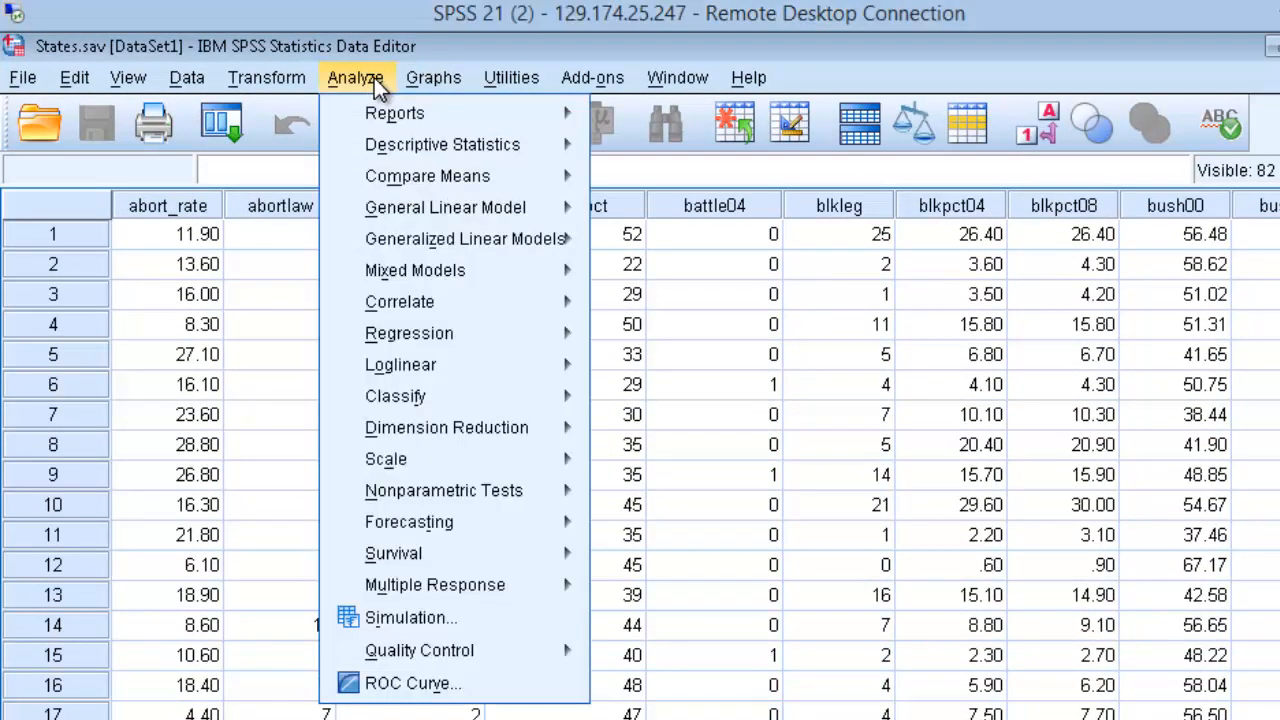
mouse_move(444, 206)
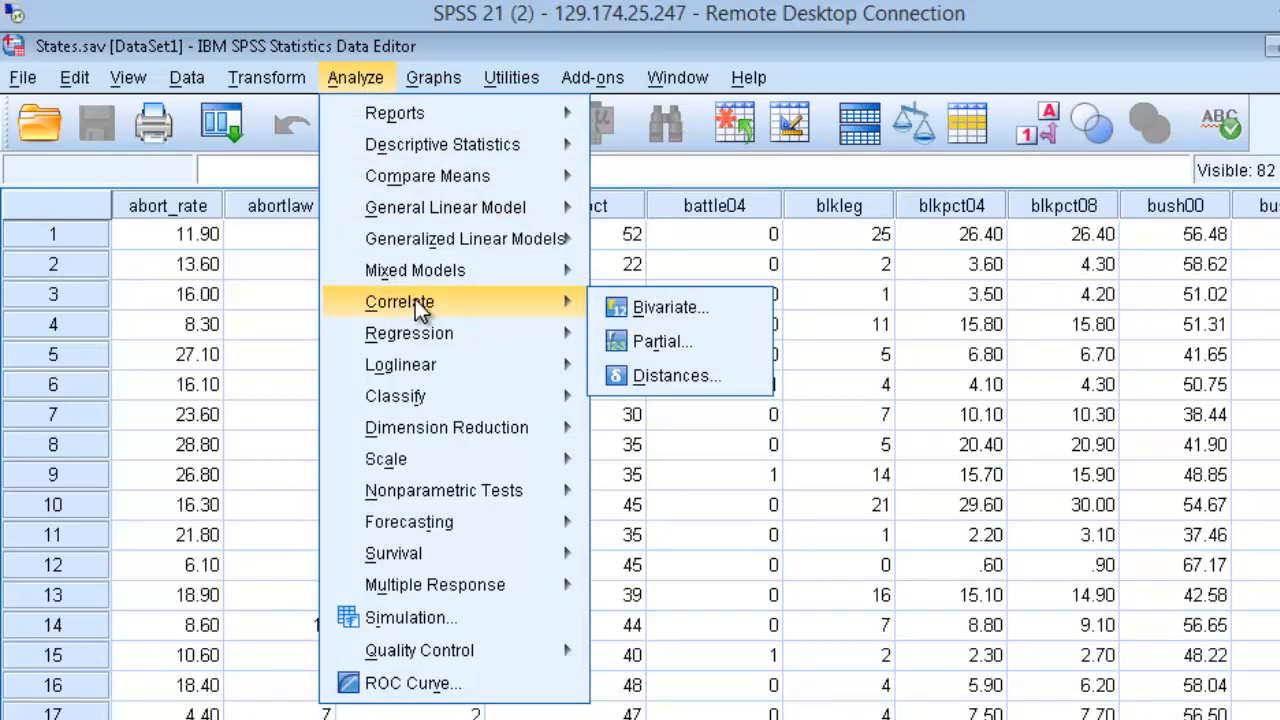
mouse_move(670, 308)
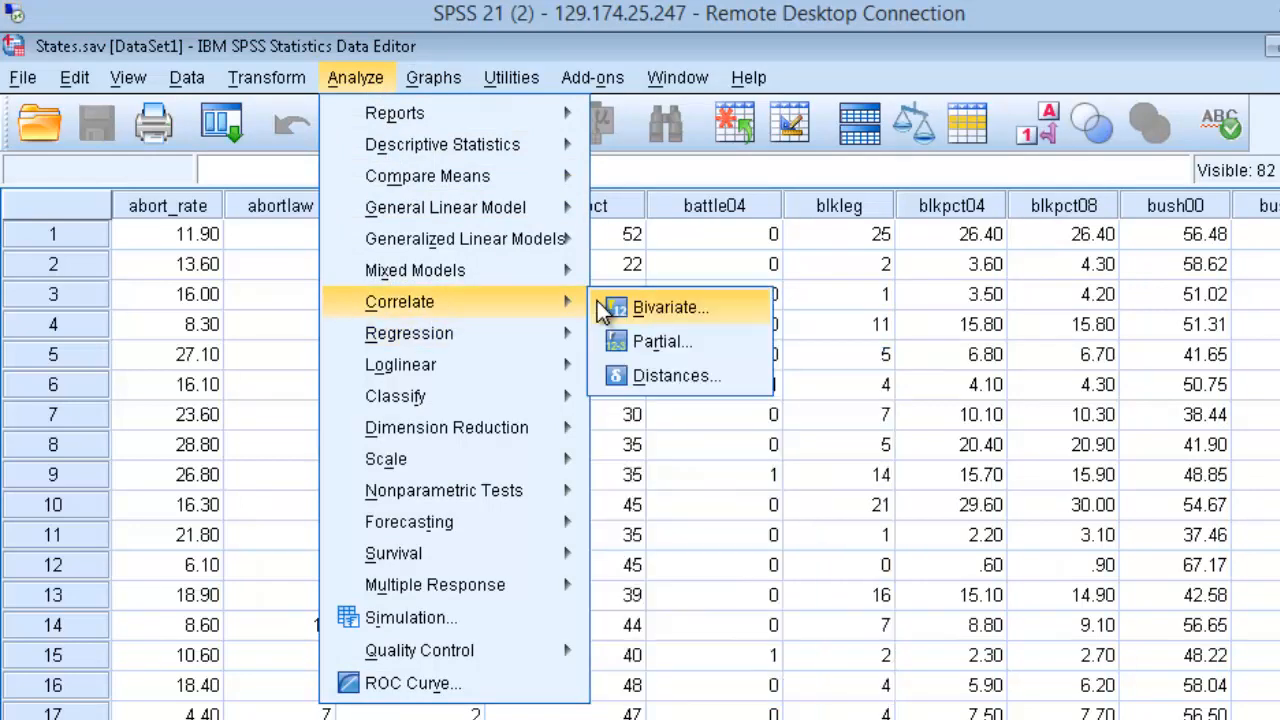
click(668, 308)
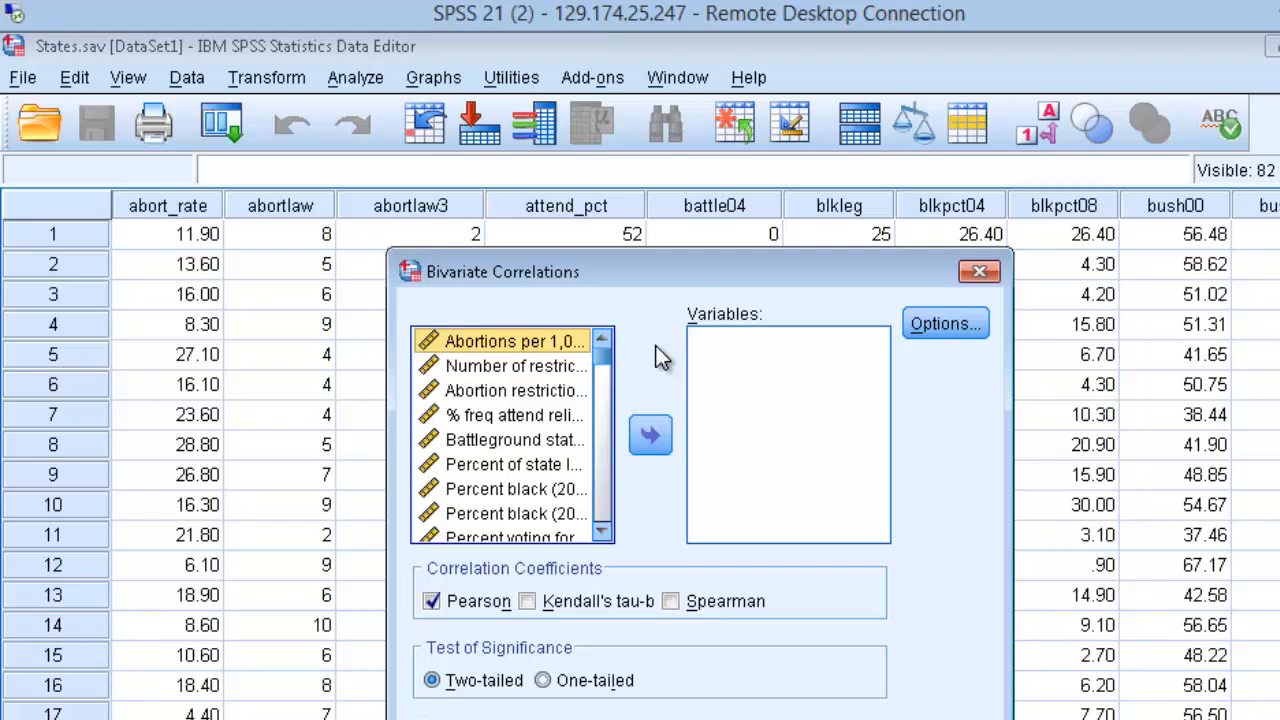
click(484, 414)
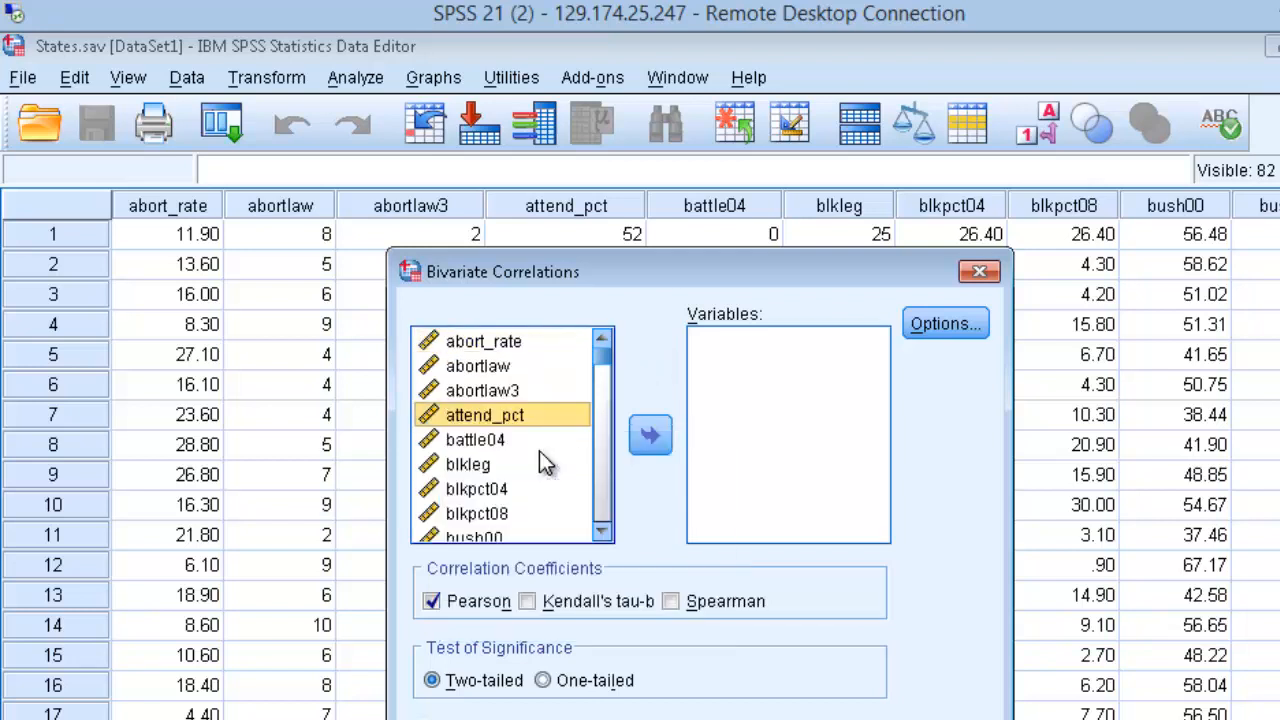
click(476, 440)
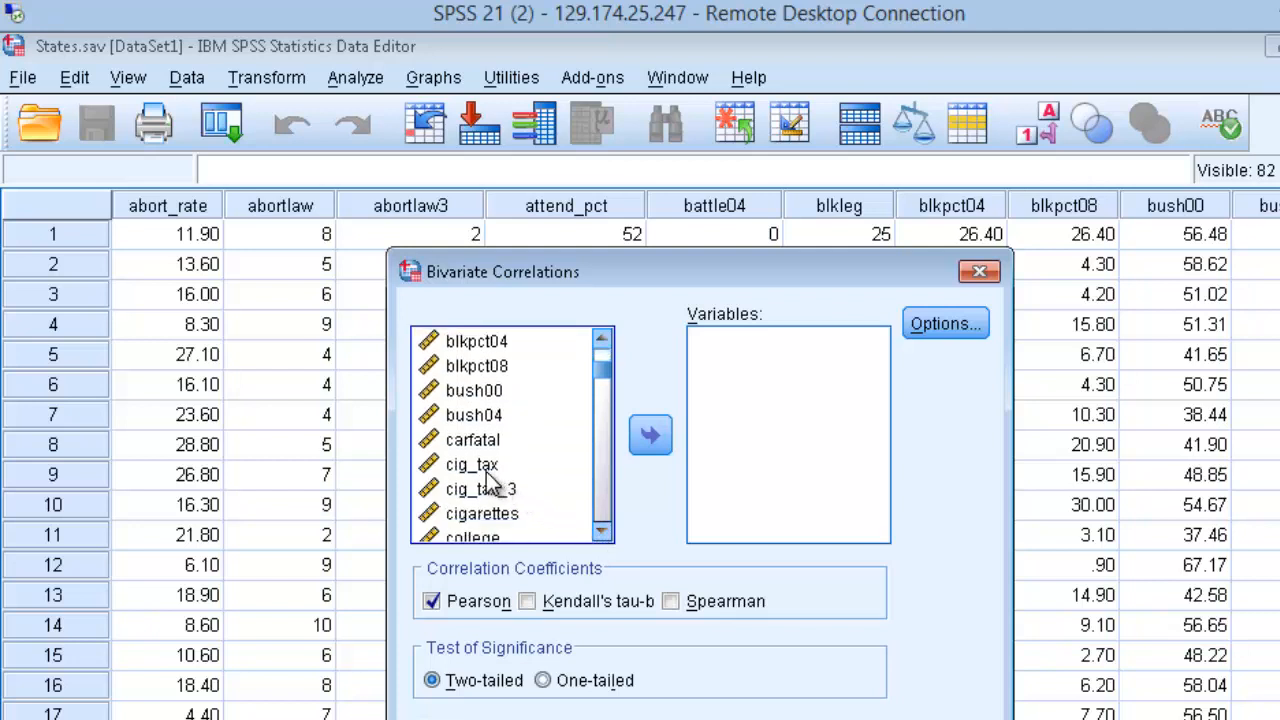
- Correlate cig_tax with cigarettes using Pearson, two-tailed (r = -.400, p = .004, N = 50)
click(650, 436)
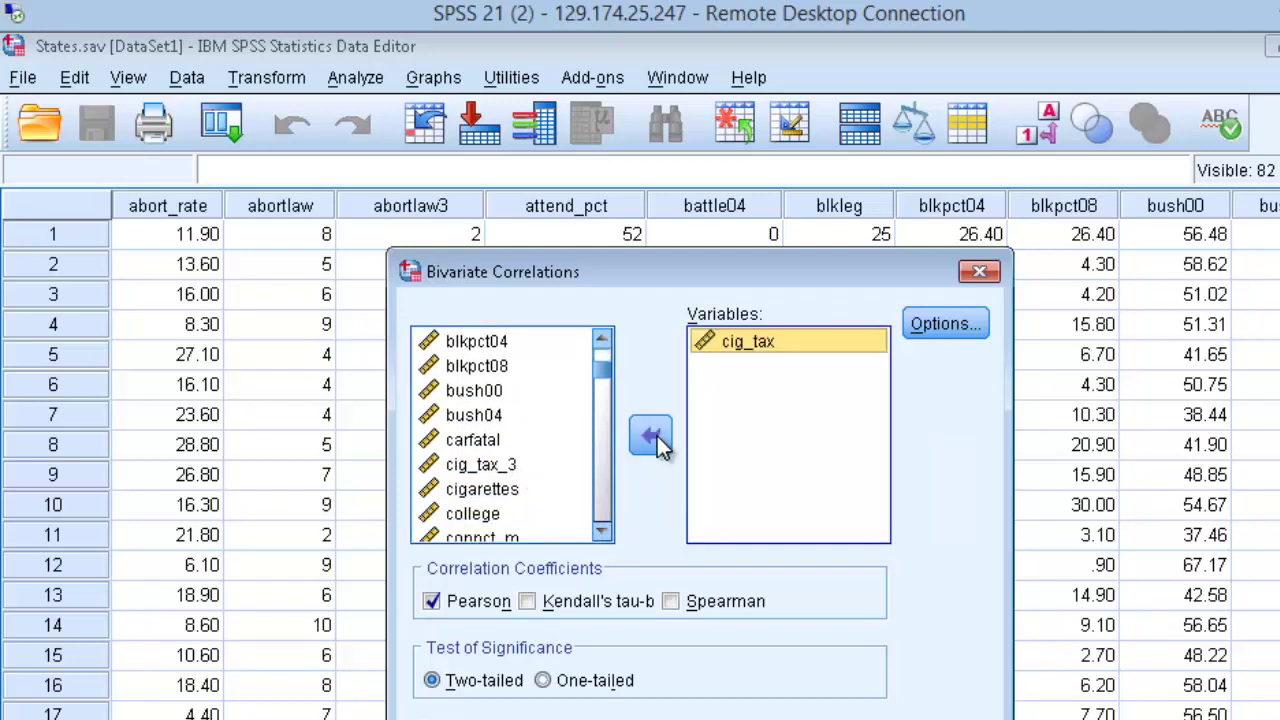
mouse_move(476, 500)
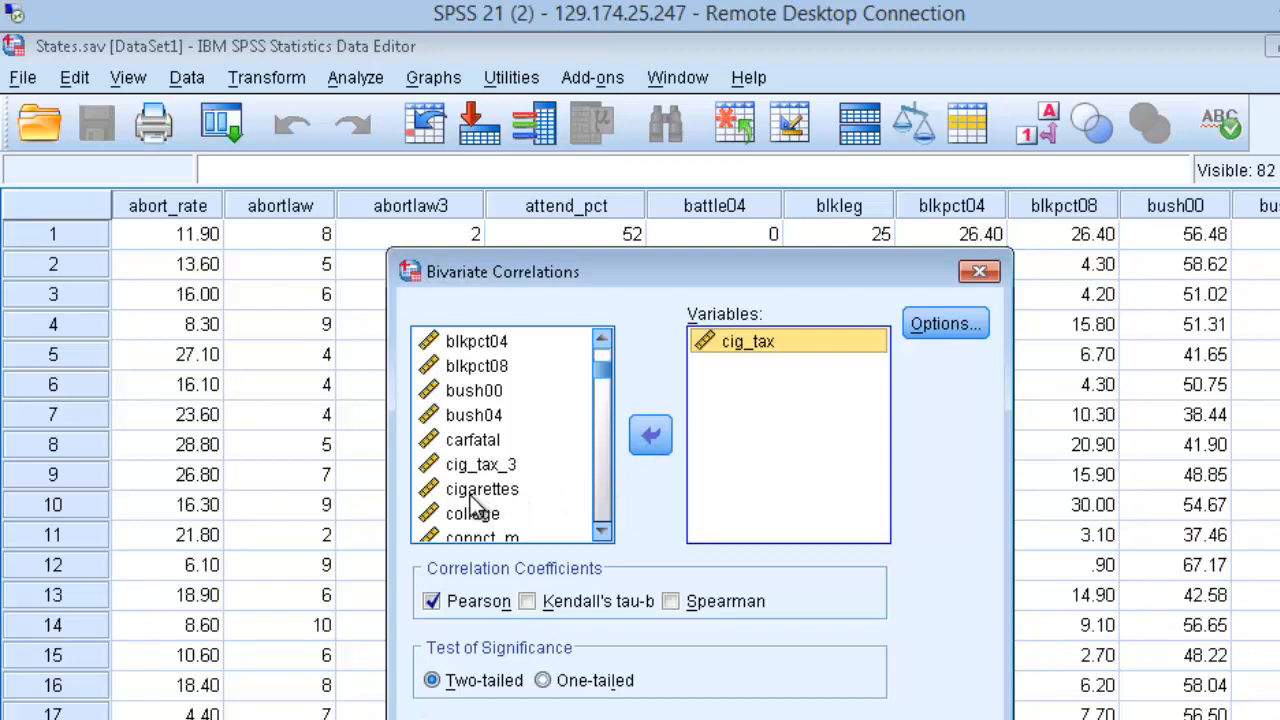
click(482, 488)
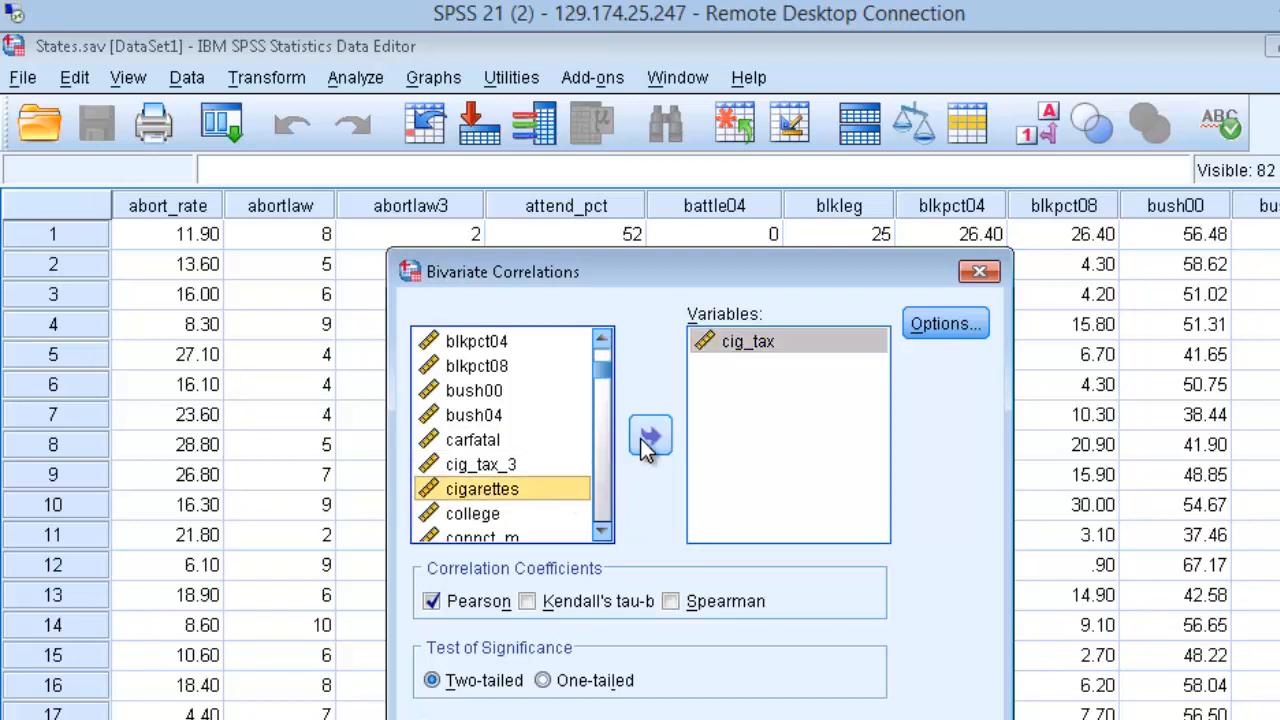
click(650, 436)
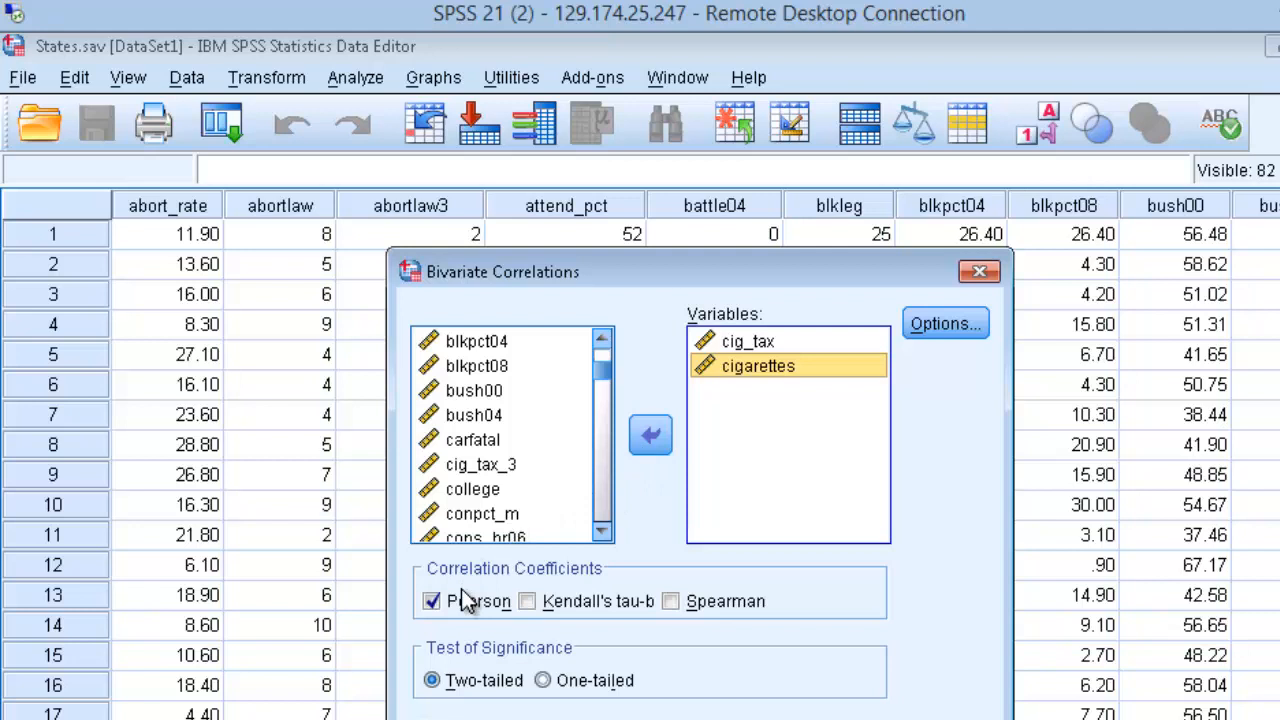
mouse_move(464, 610)
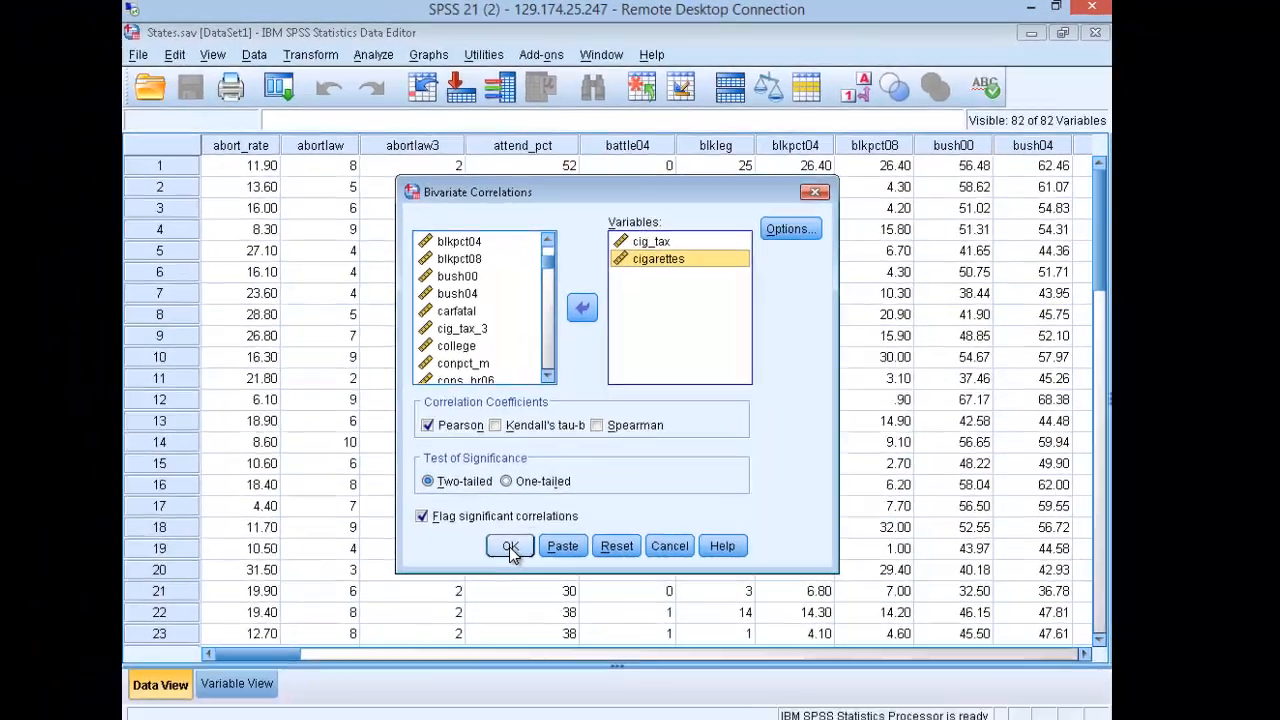
click(510, 546)
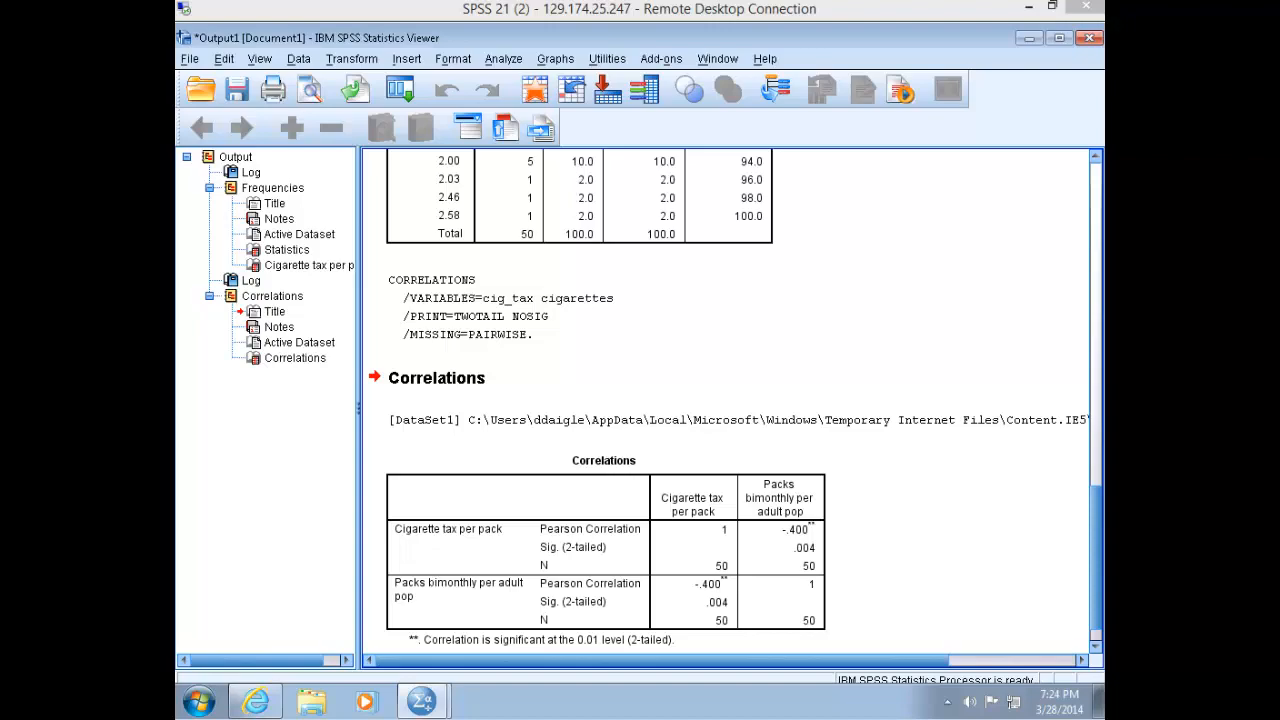
mouse_move(1032, 44)
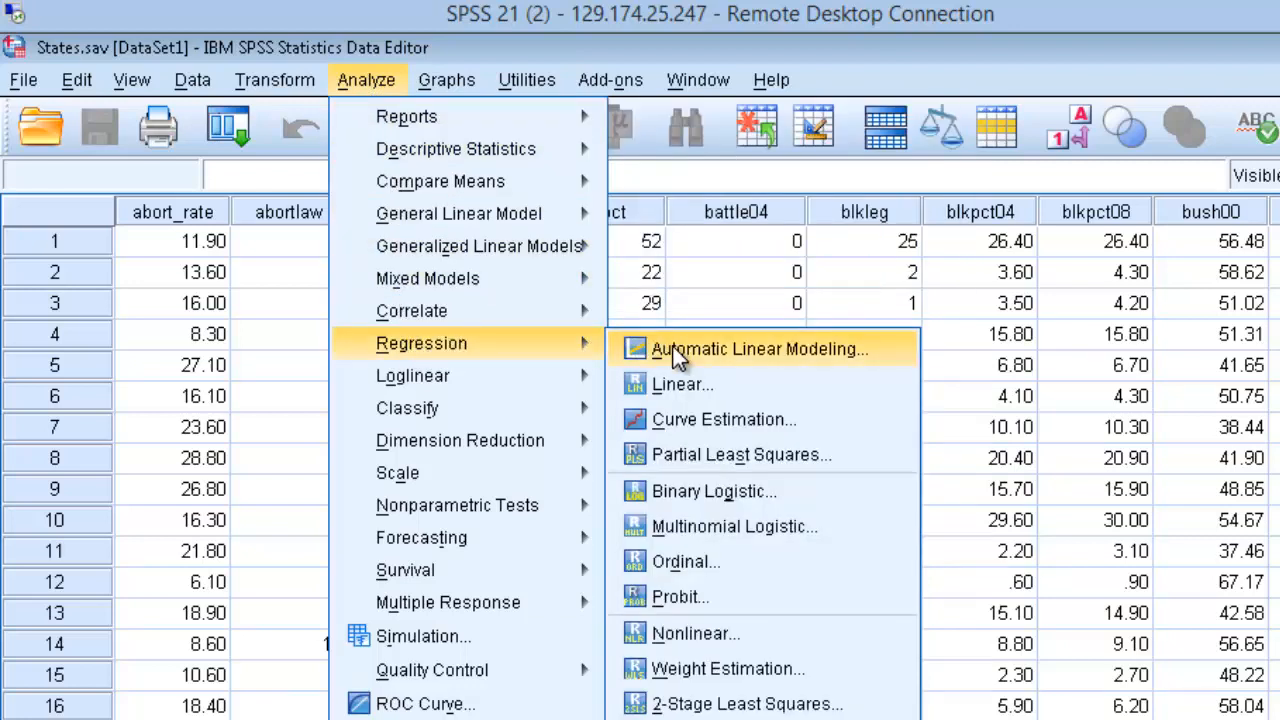
mouse_move(684, 384)
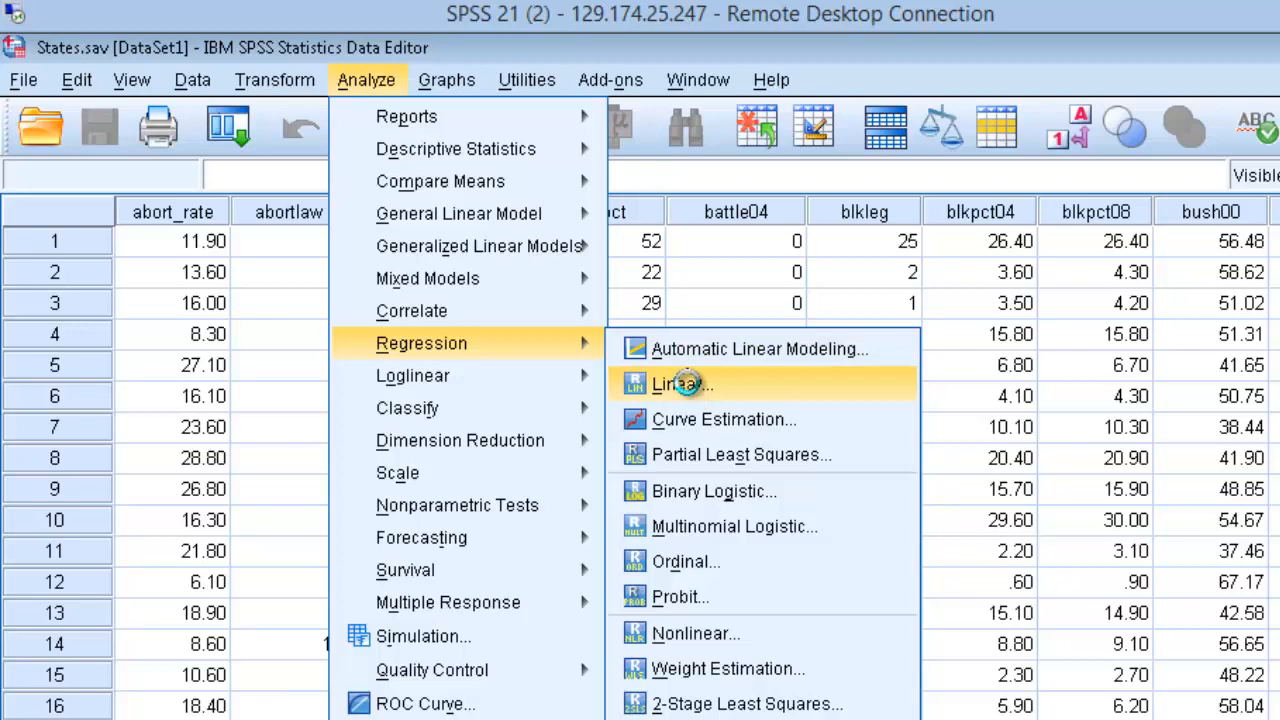
- Set up a linear regression with cig_tax as dependent and cigarettes as independent
click(680, 384)
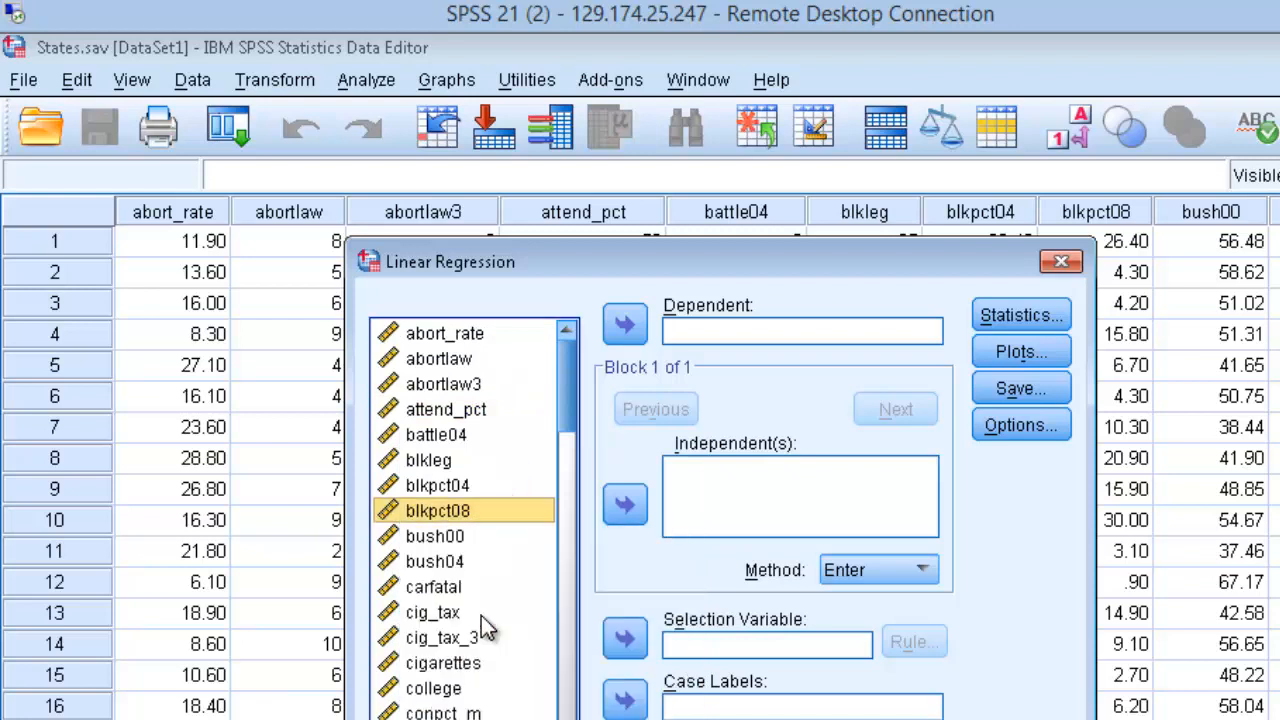
click(432, 612)
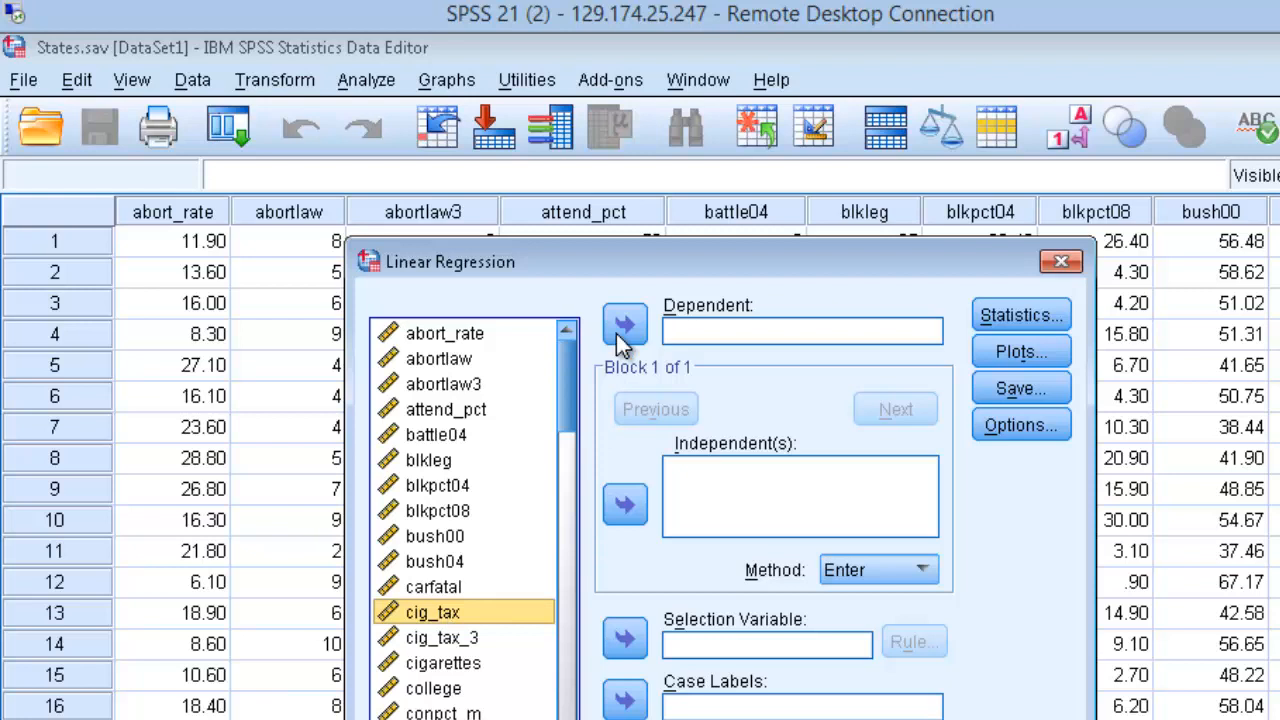
click(624, 328)
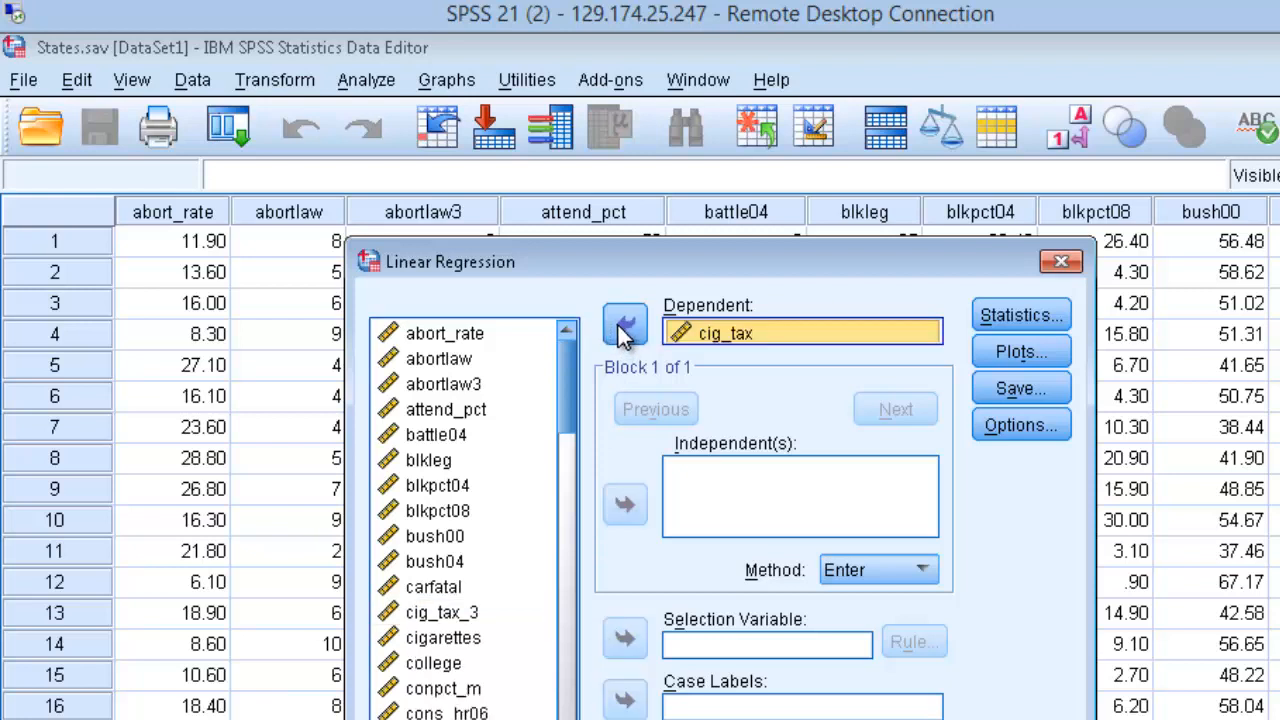
click(444, 636)
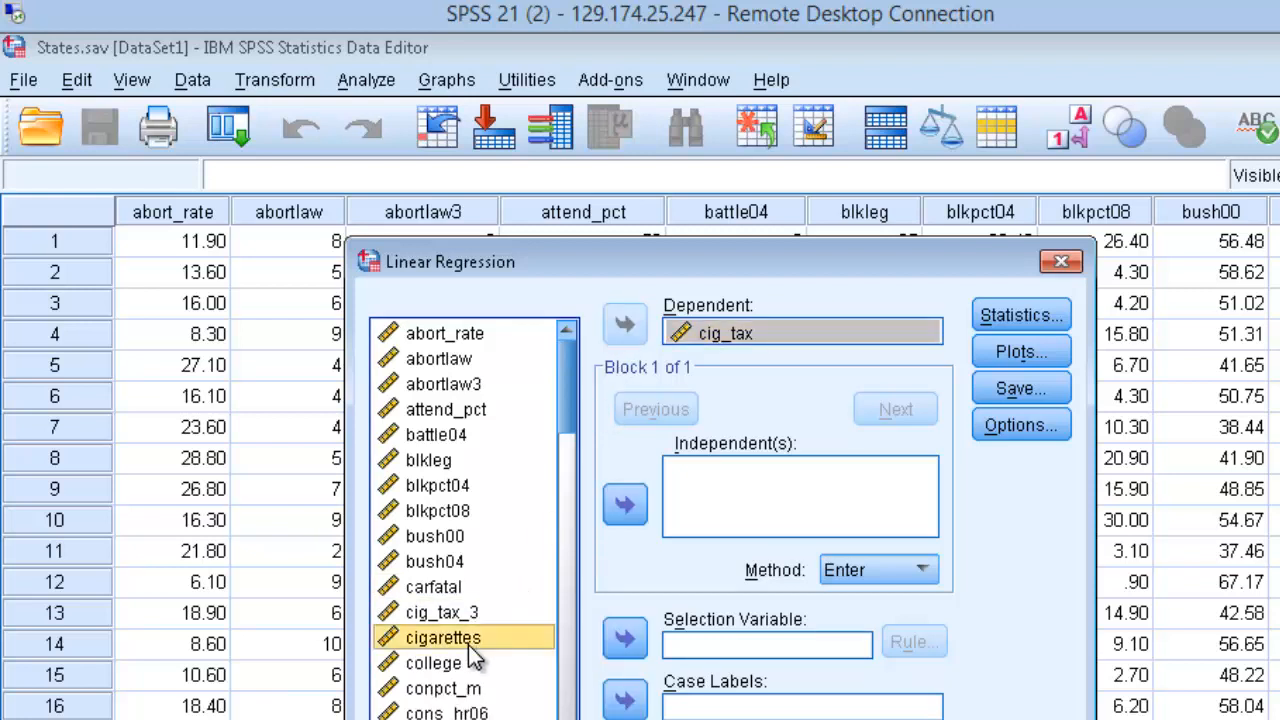
click(624, 504)
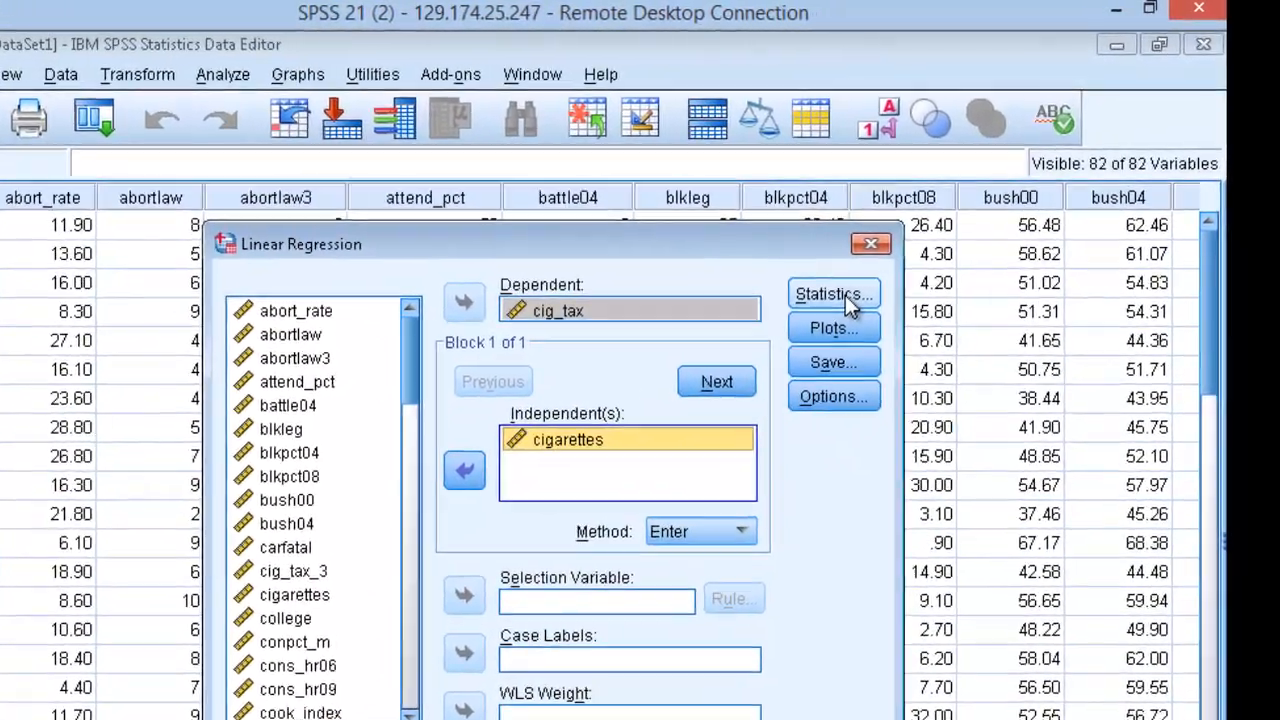
- Add R squared change to the statistics and run the regression (R Square = .160, F = 9.125, p = .004)
click(832, 292)
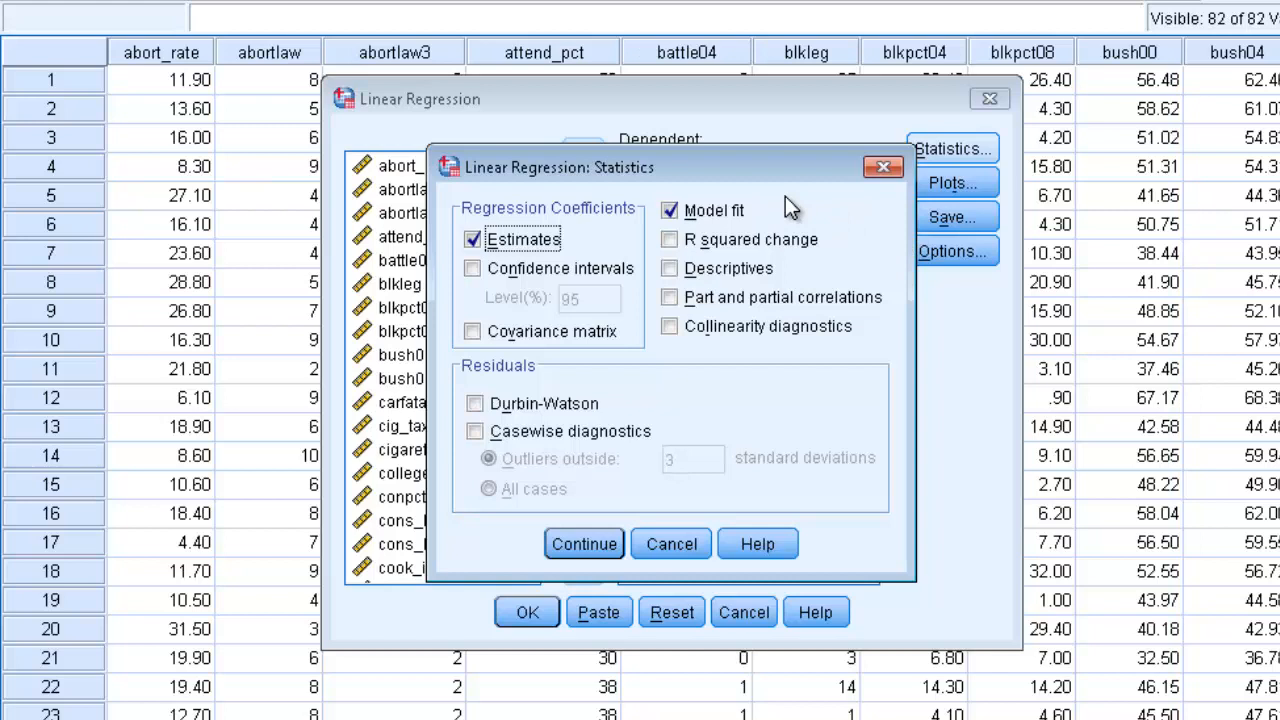
mouse_move(832, 258)
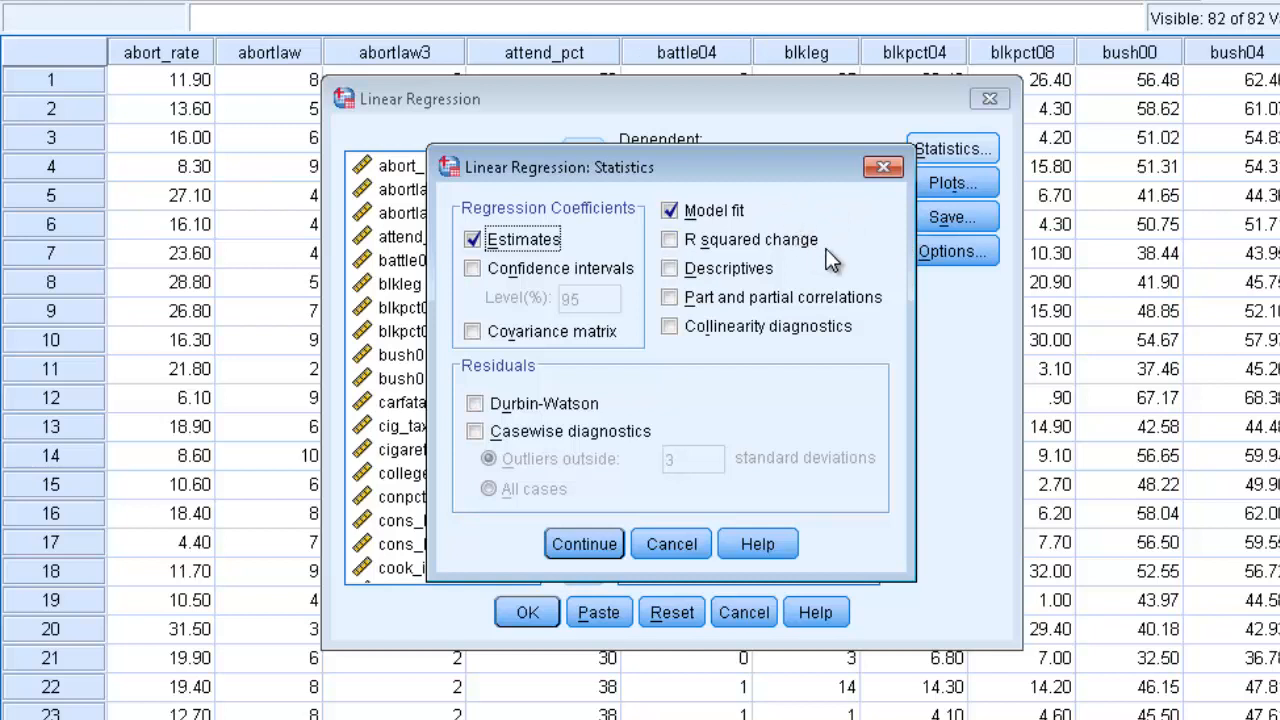
click(668, 240)
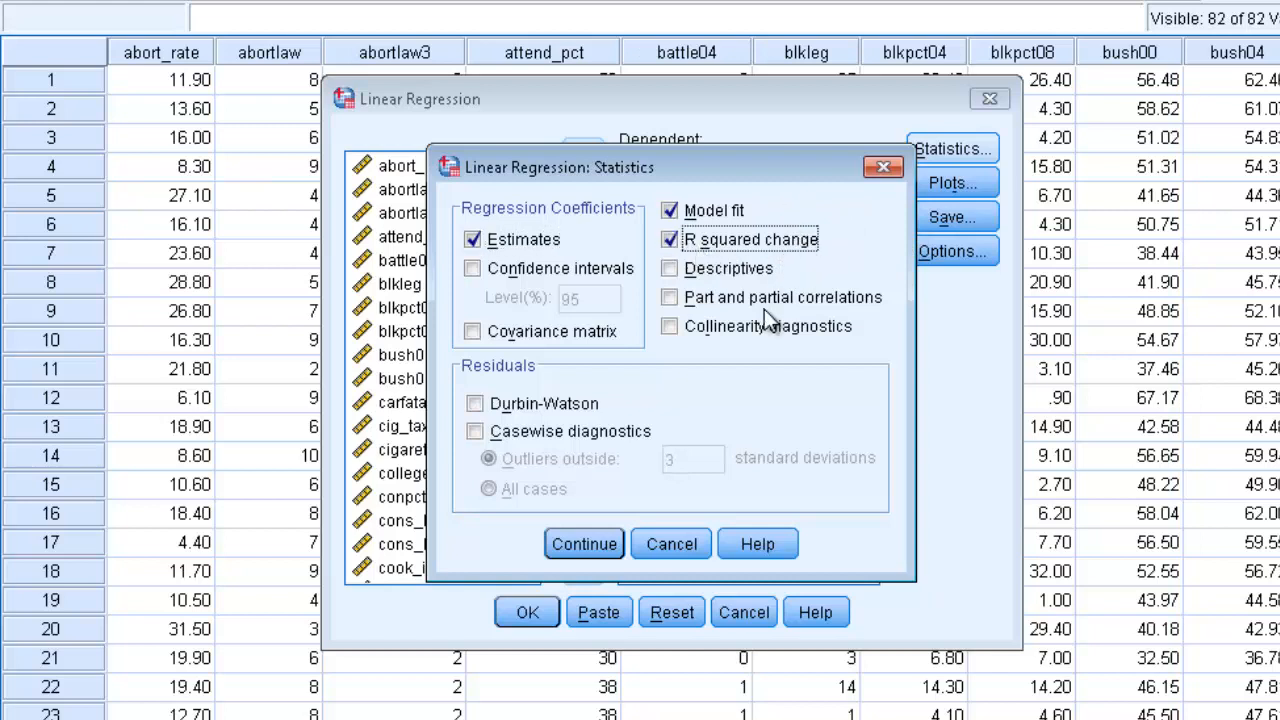
click(584, 544)
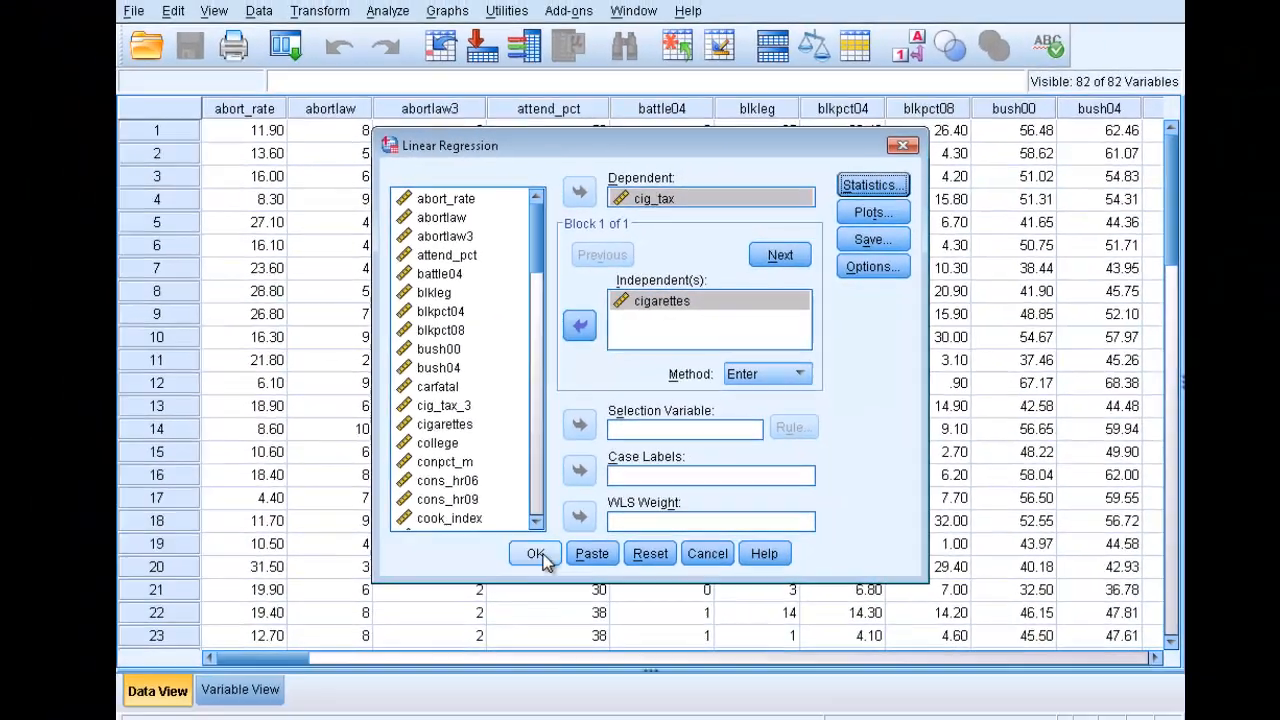
click(534, 552)
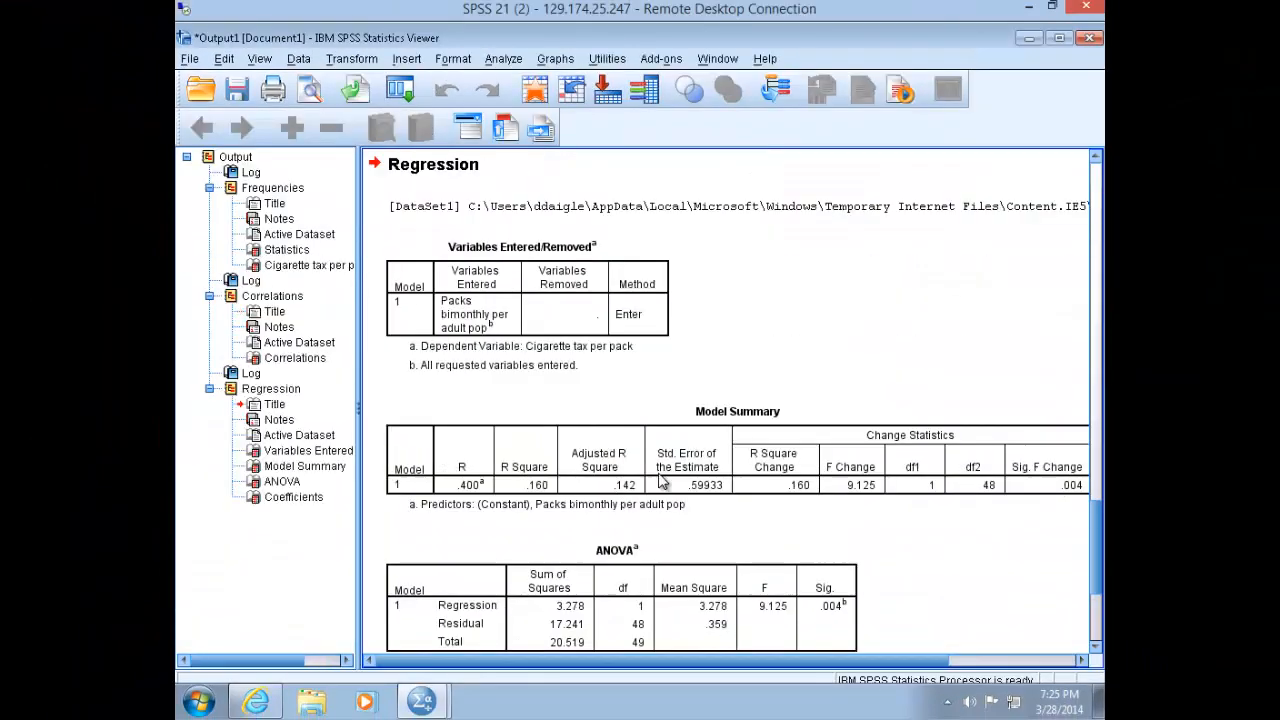
mouse_move(922, 332)
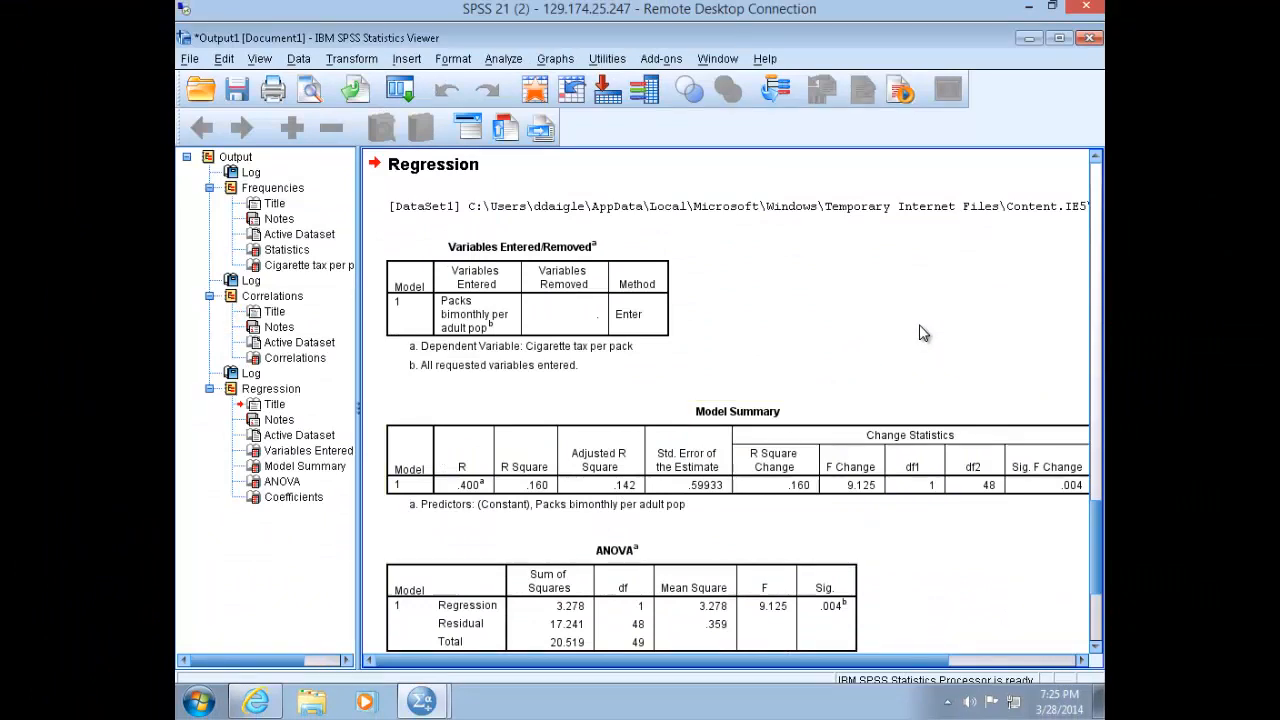
scroll(down, 3)
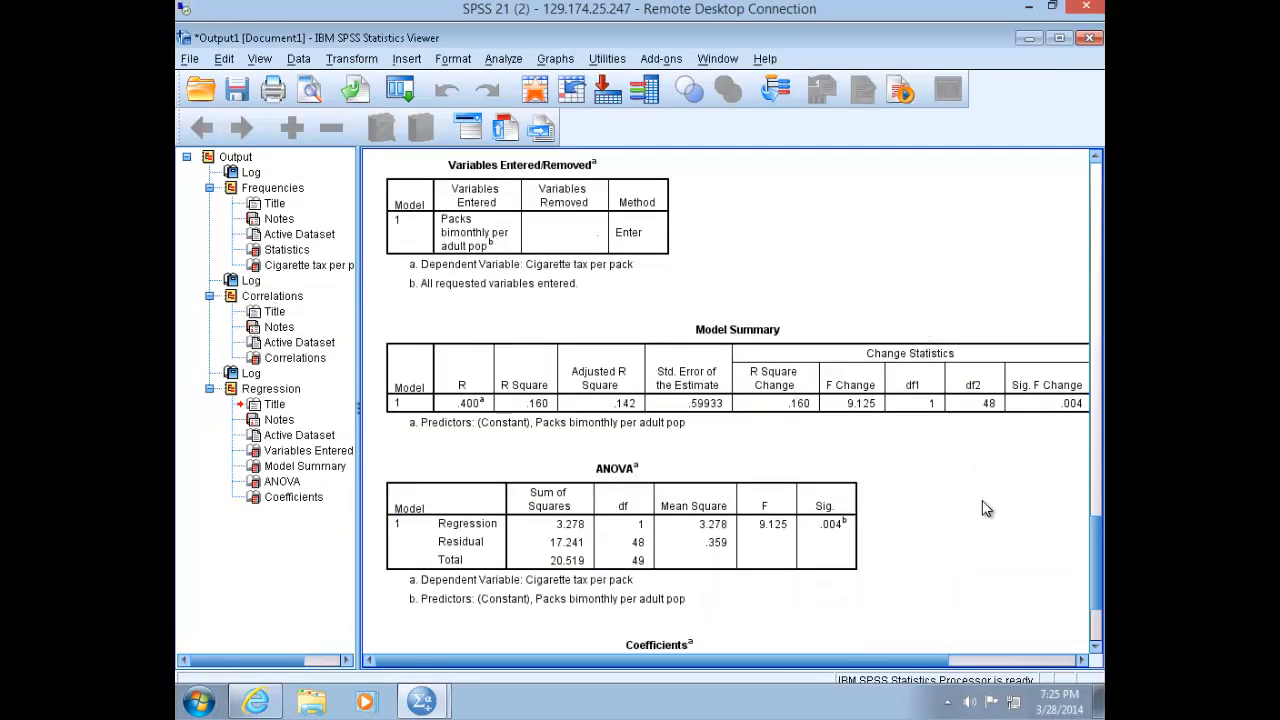
mouse_move(988, 516)
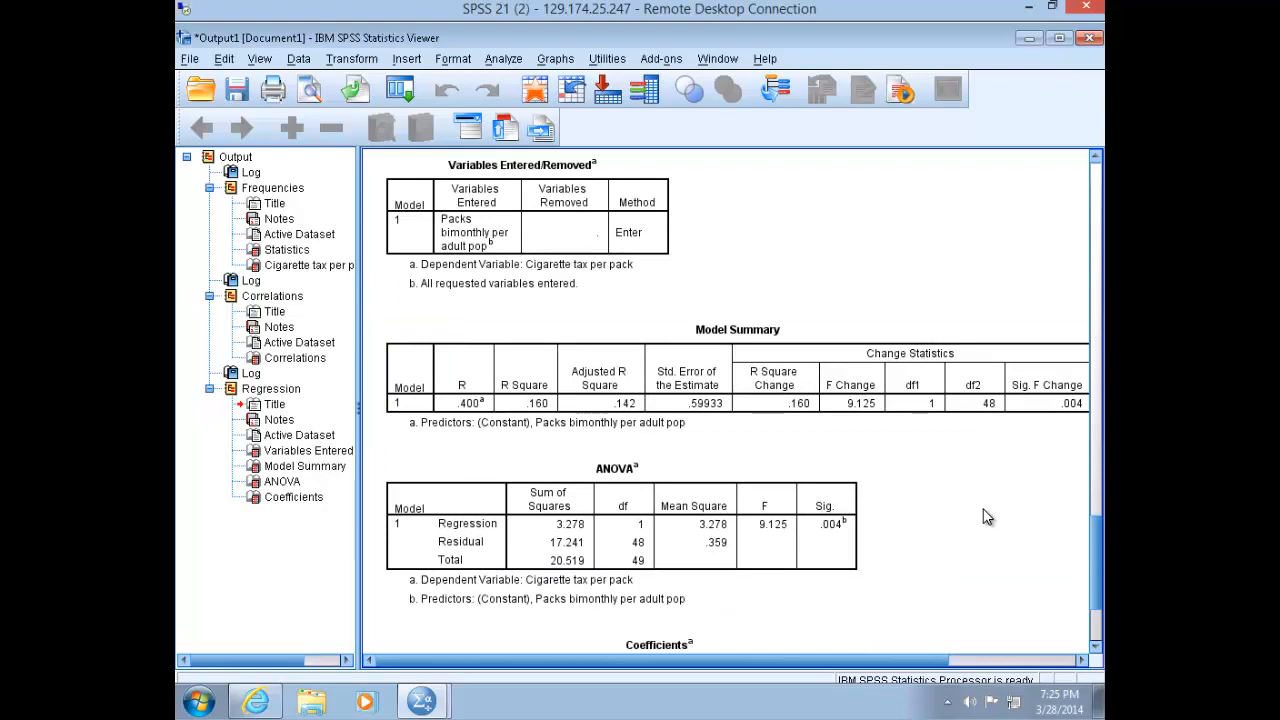
mouse_move(988, 516)
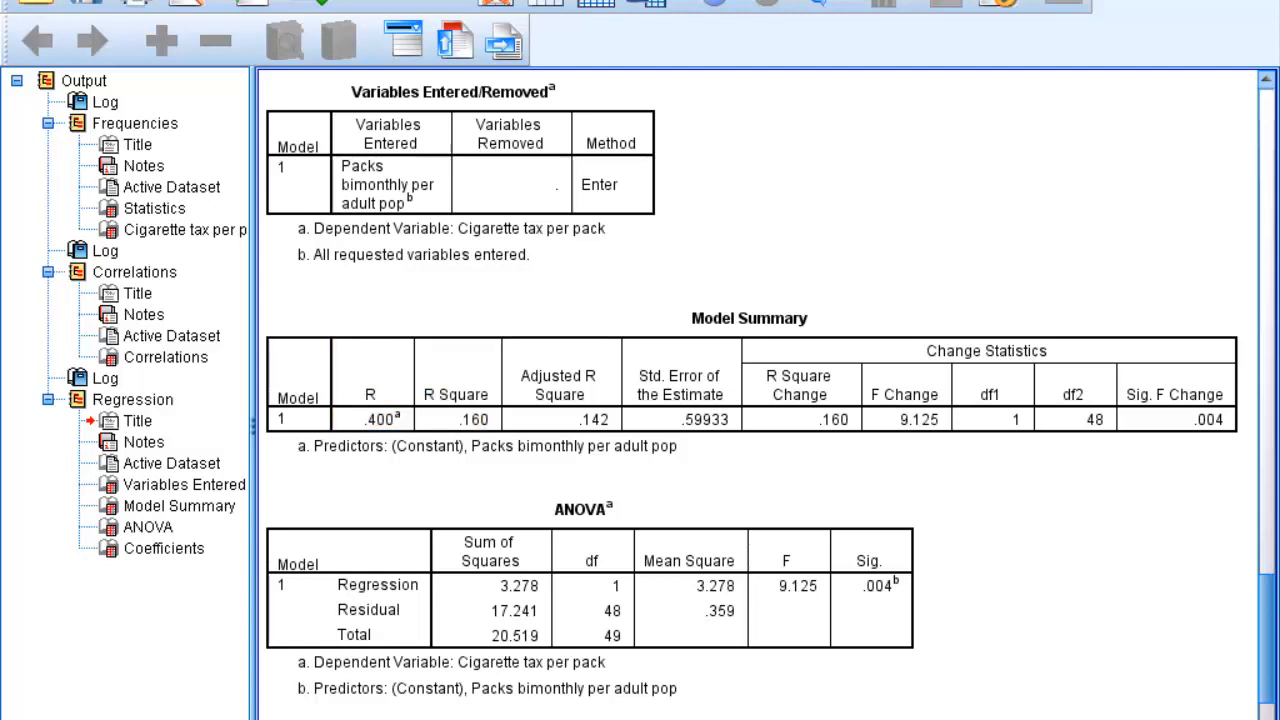
scroll(down, 3)
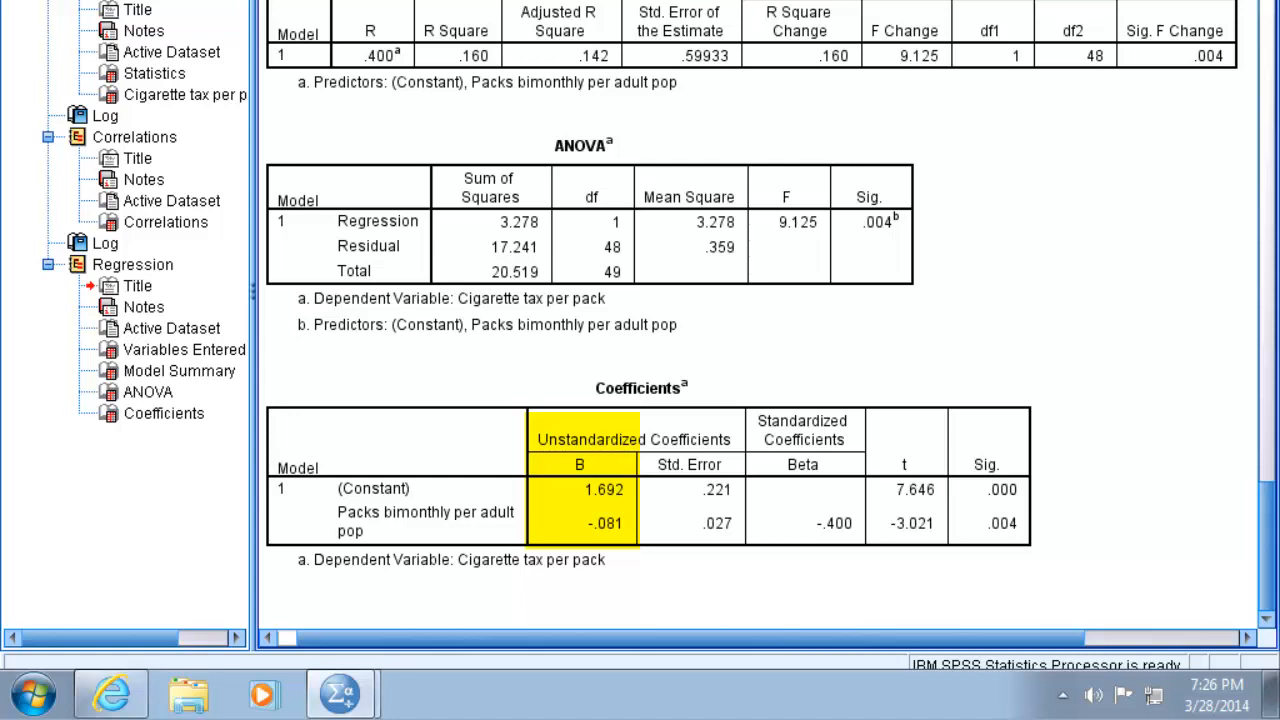
click(584, 490)
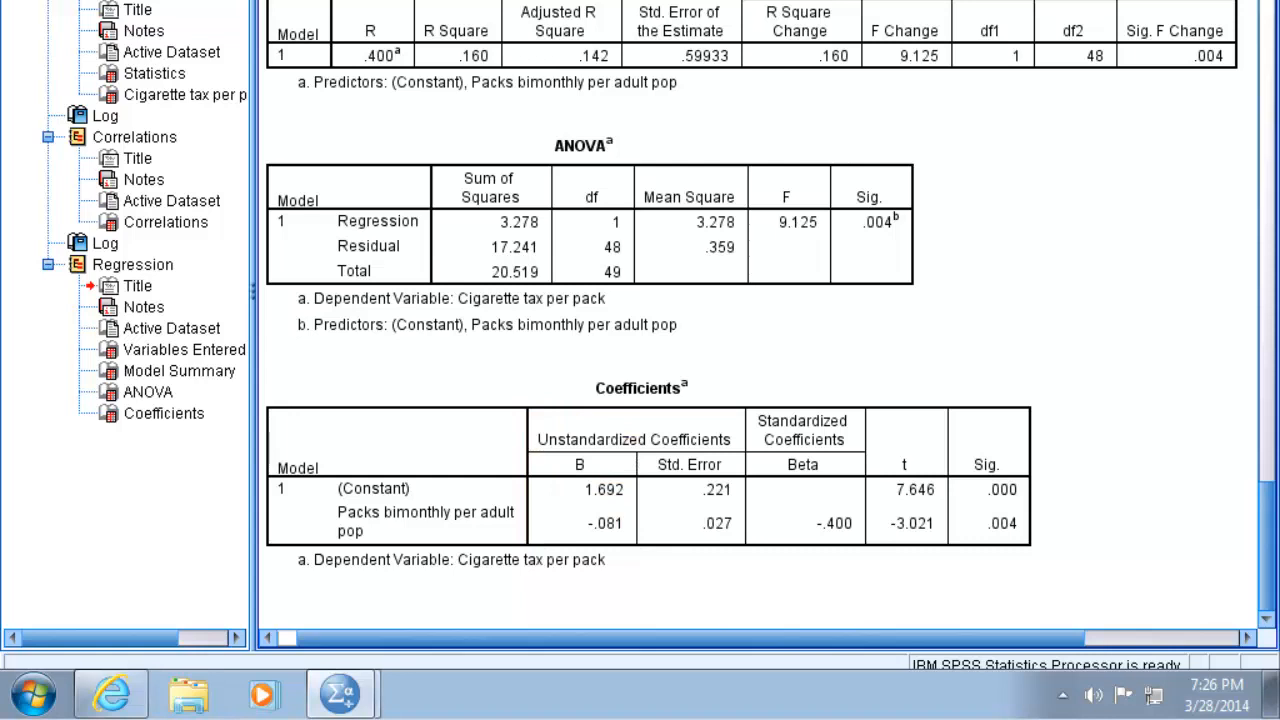
click(372, 488)
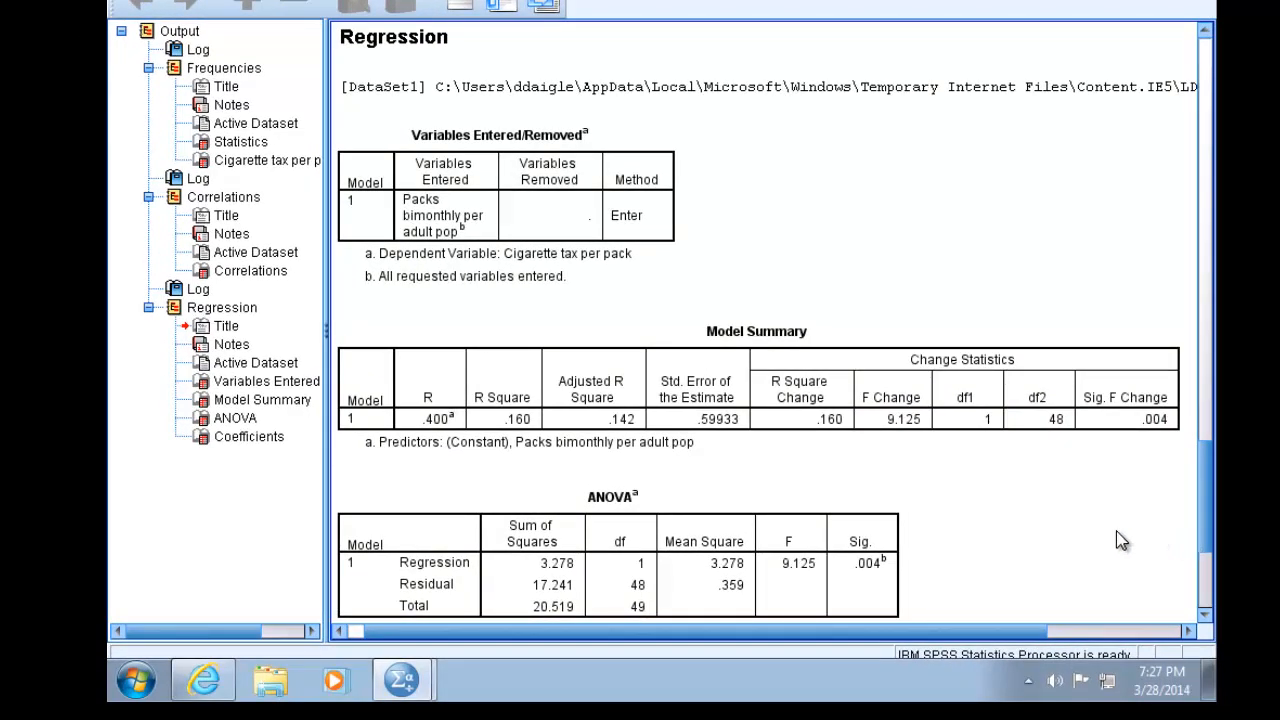
scroll(down, 3)
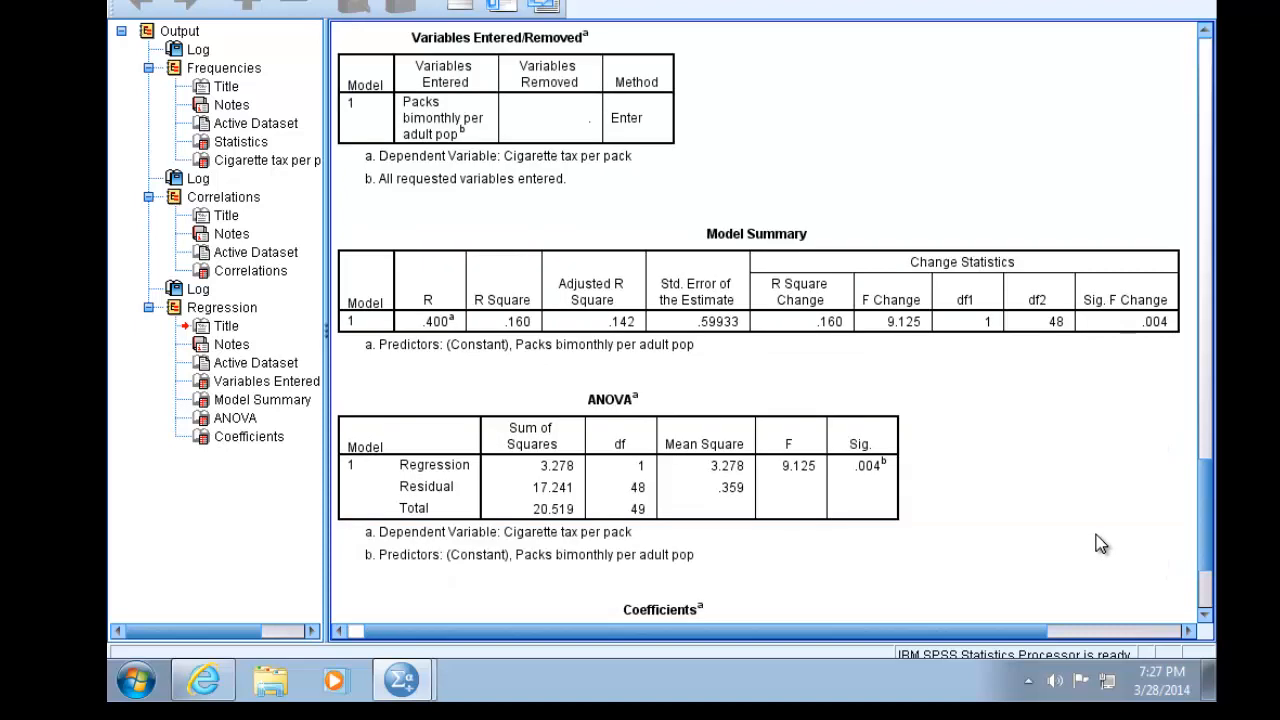
scroll(down, 3)
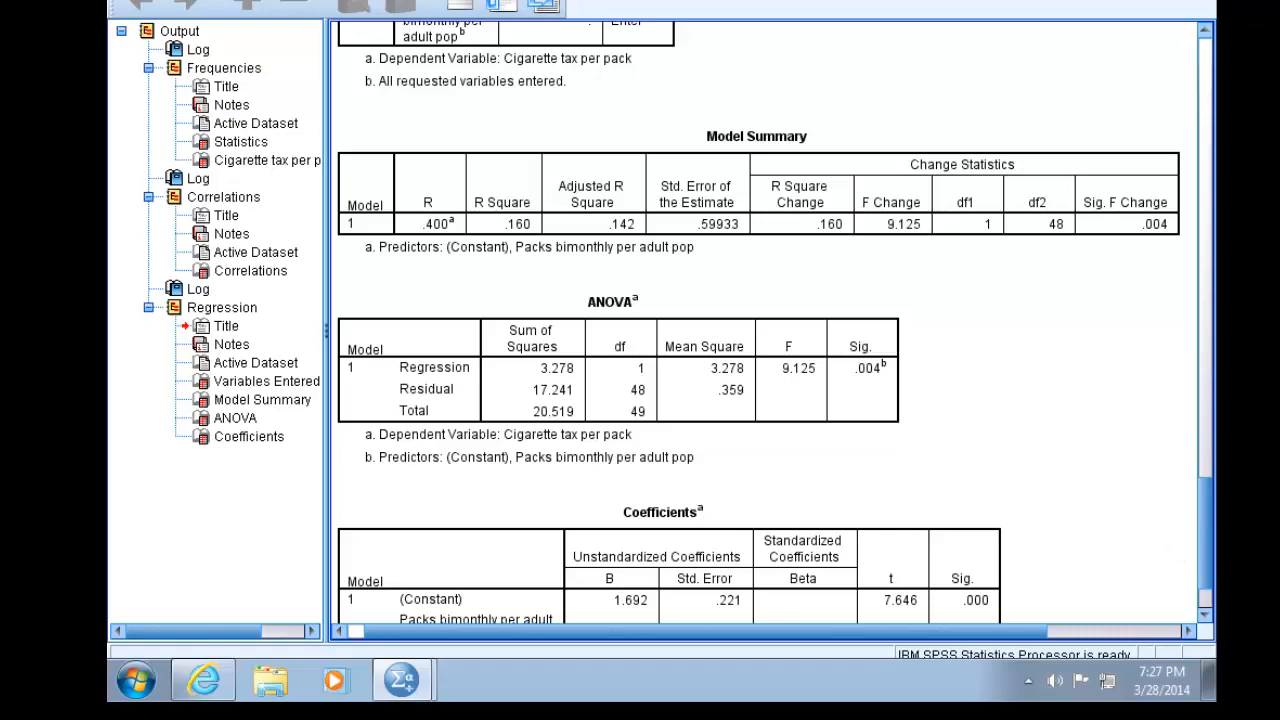
scroll(down, 3)
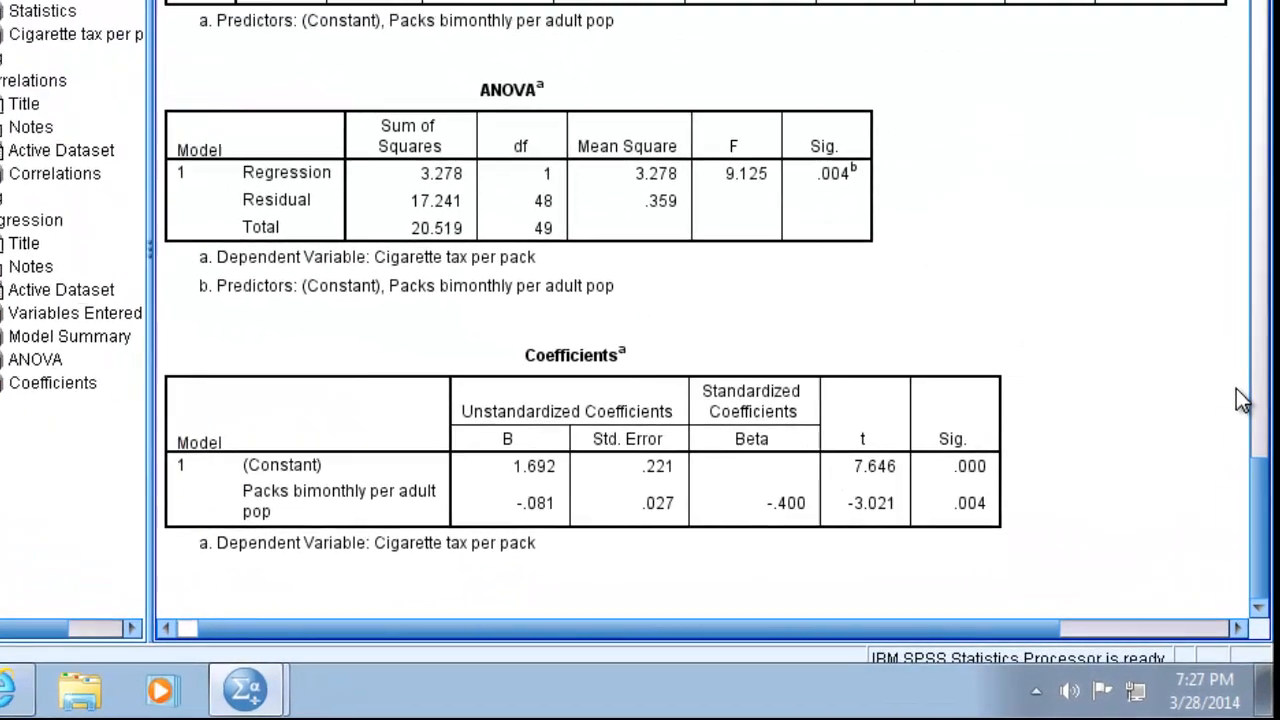